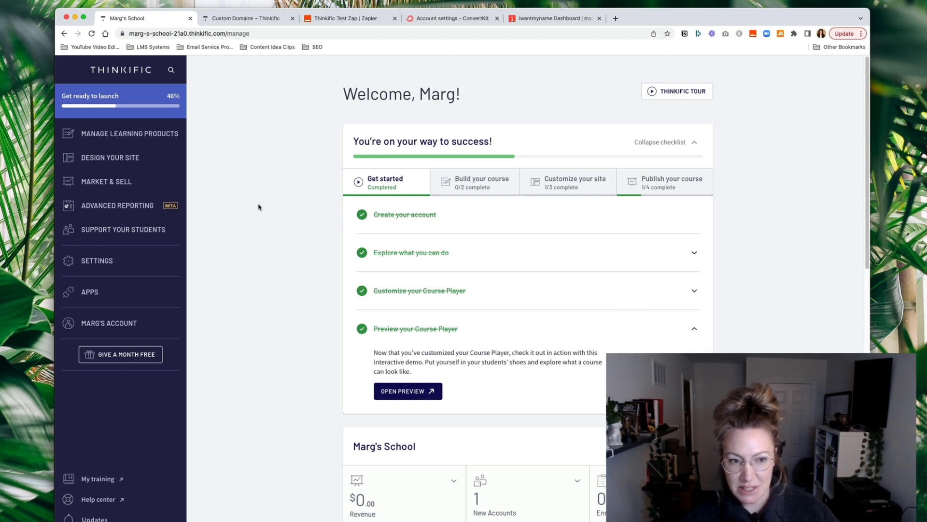
{"action": "mouse_move", "coordinate": [266, 117]}
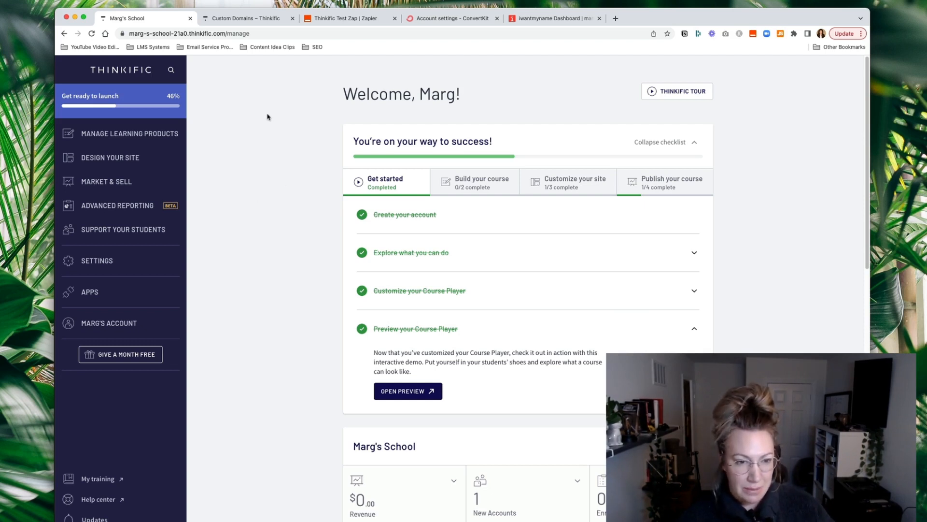
- Switch to the iwantmyname dashboard tab to reach oca-think.com's domain info
{"action": "left_click", "coordinate": [188, 33]}
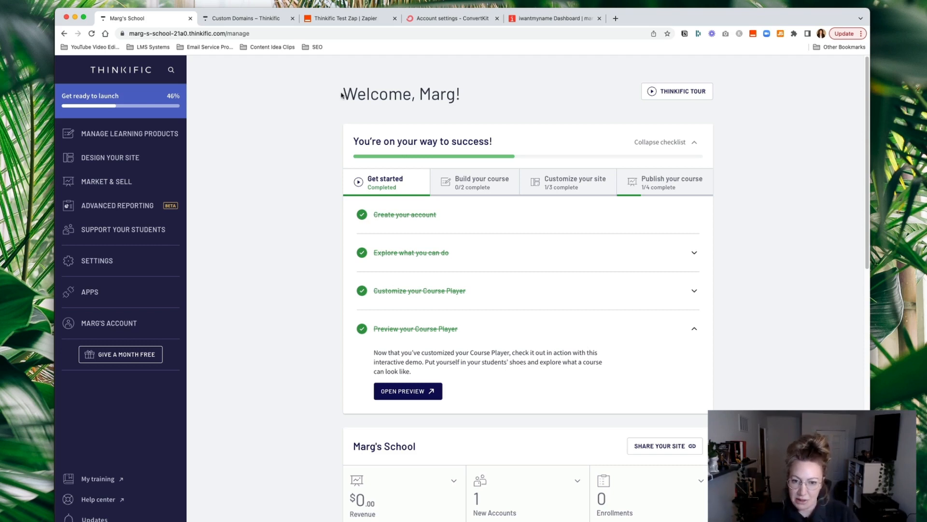
{"action": "mouse_move", "coordinate": [498, 87]}
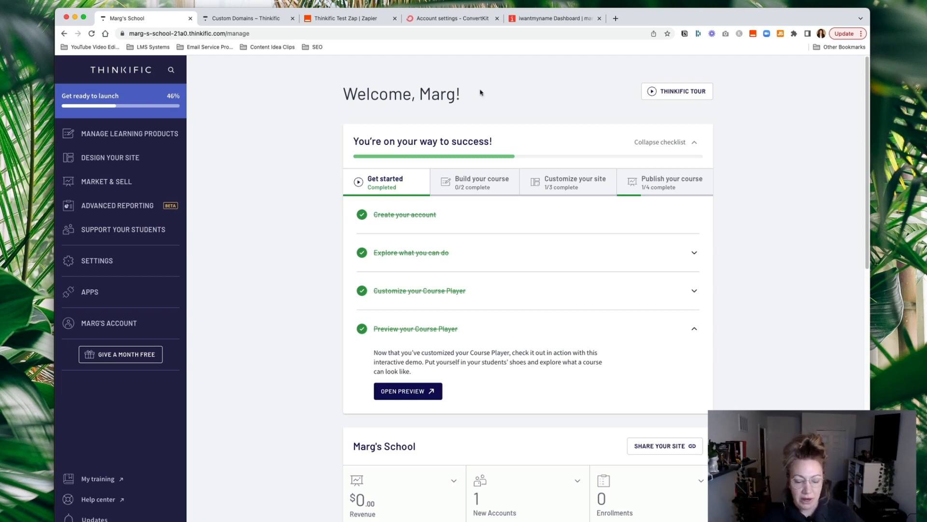
{"action": "mouse_move", "coordinate": [386, 95]}
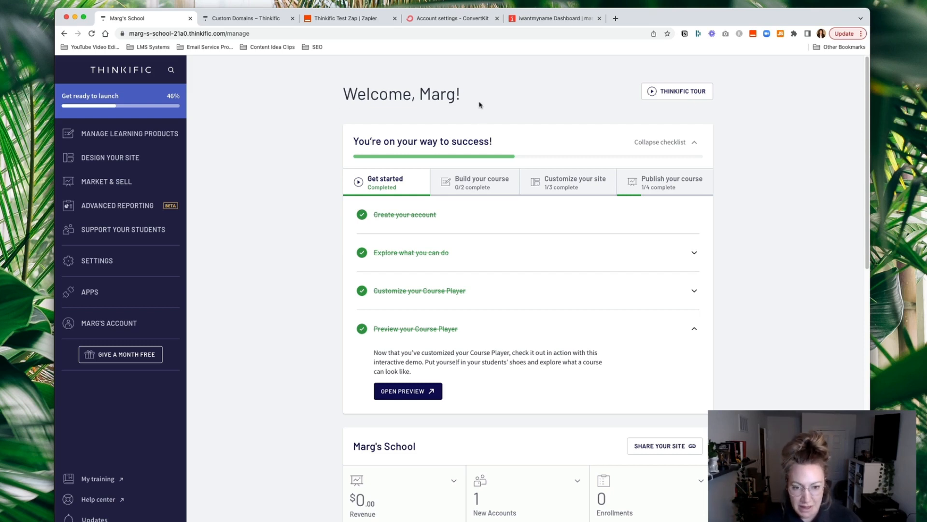
{"action": "mouse_move", "coordinate": [392, 110]}
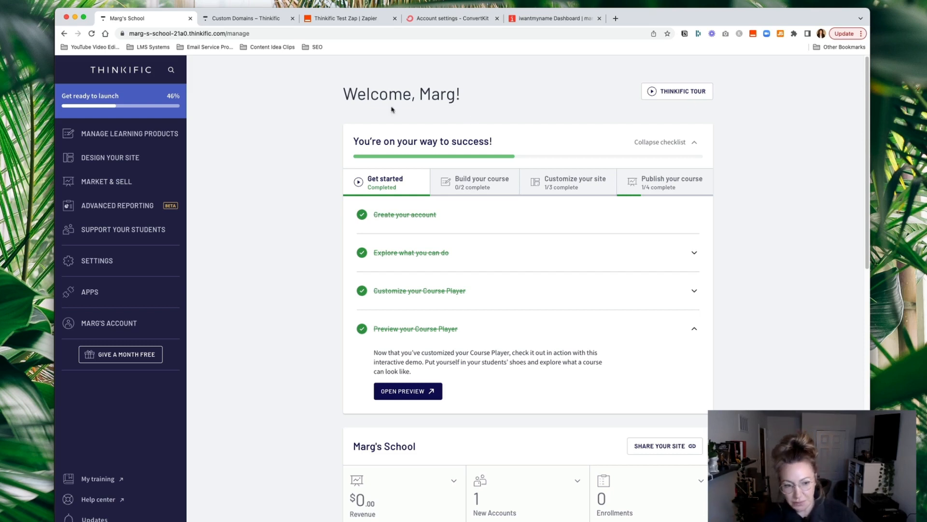
{"action": "mouse_move", "coordinate": [342, 93]}
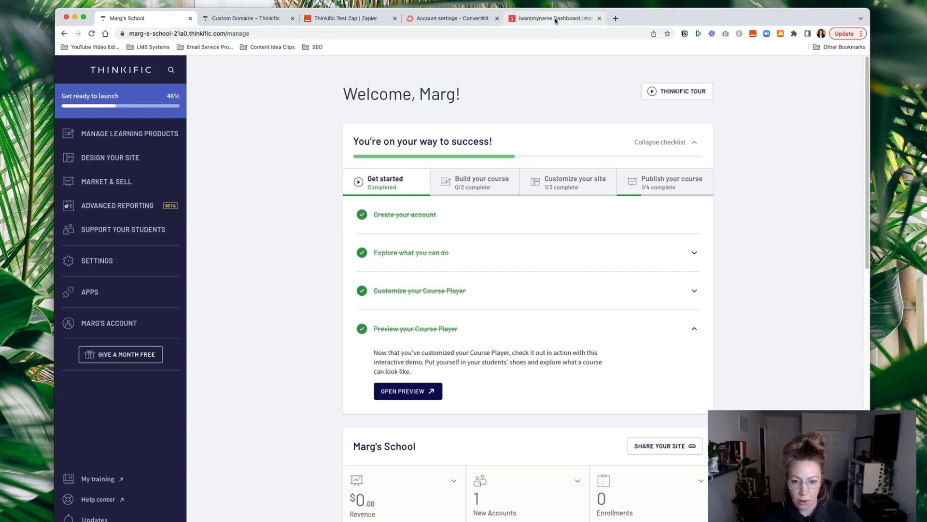
{"action": "left_click", "coordinate": [553, 19]}
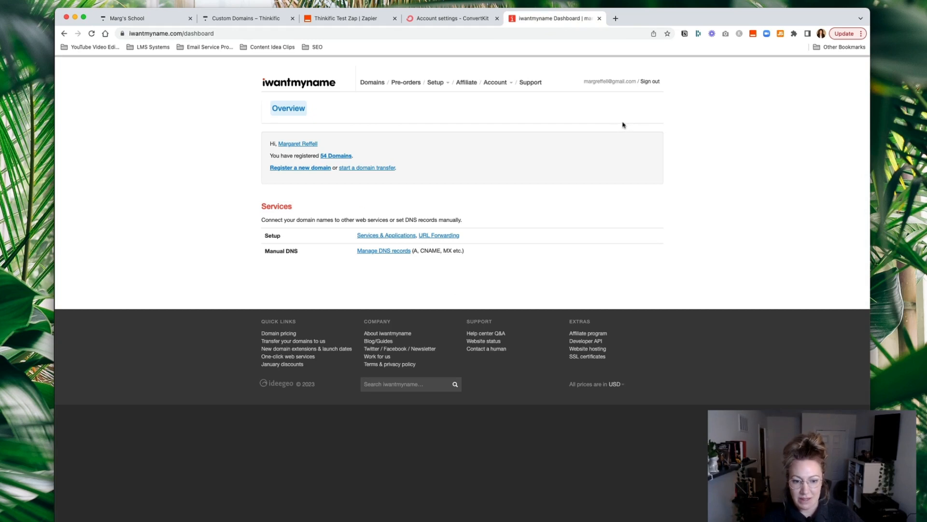
{"action": "mouse_move", "coordinate": [347, 137]}
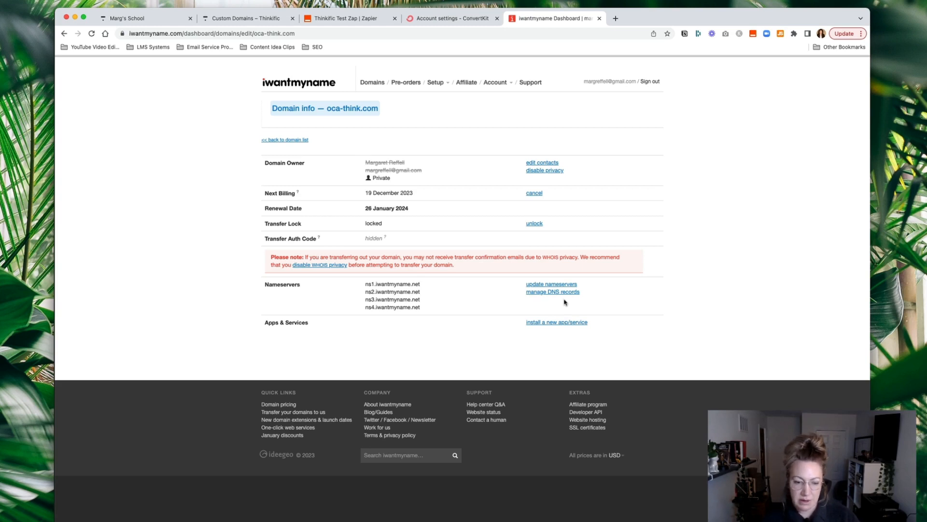
{"action": "mouse_move", "coordinate": [432, 301]}
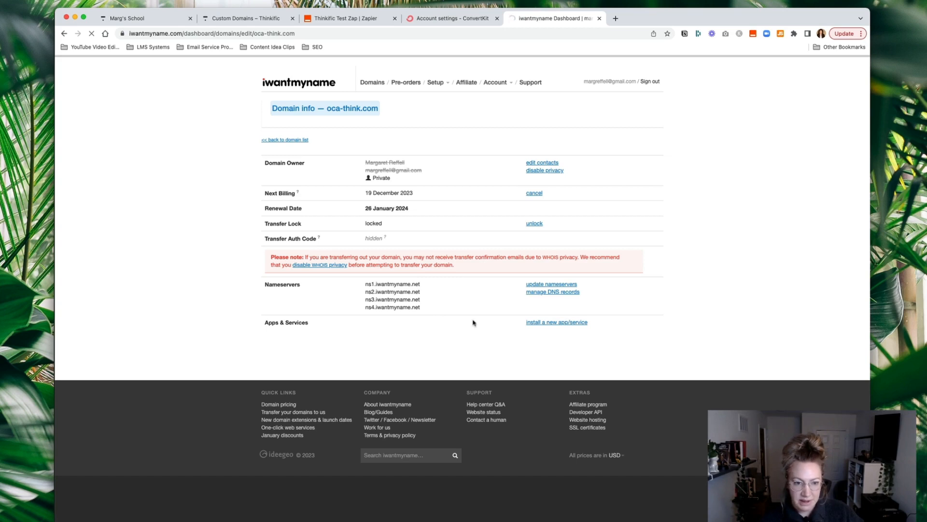
- Open oca-think.com's DNS records and review the record Type list without changing it
{"action": "left_click", "coordinate": [553, 292]}
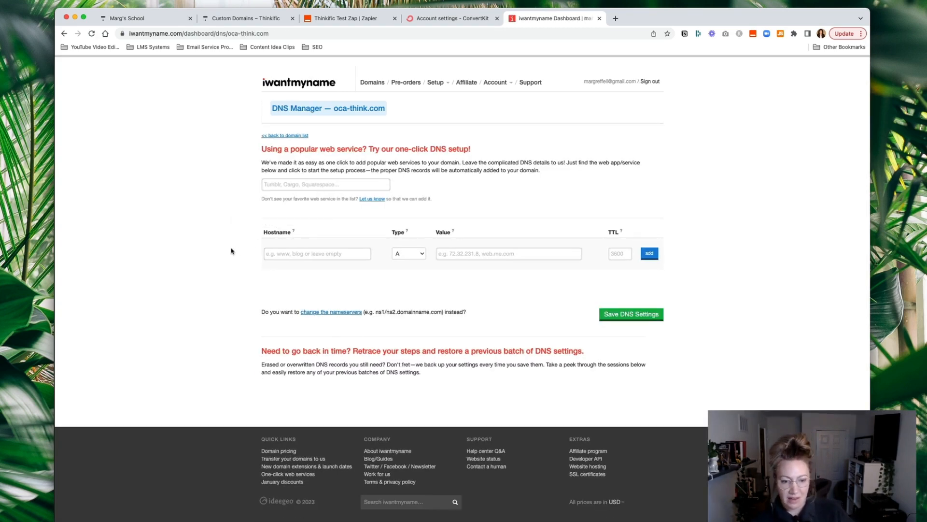
{"action": "mouse_move", "coordinate": [457, 277]}
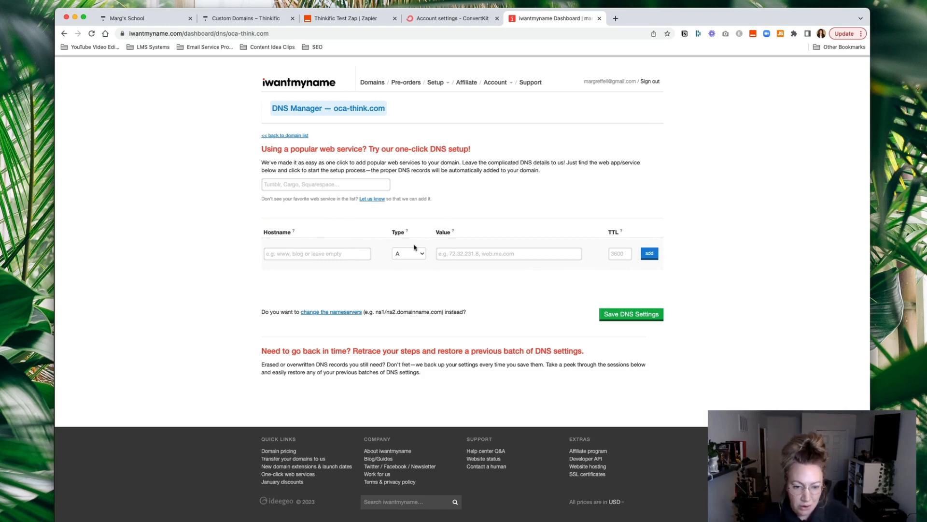
{"action": "left_click", "coordinate": [408, 253]}
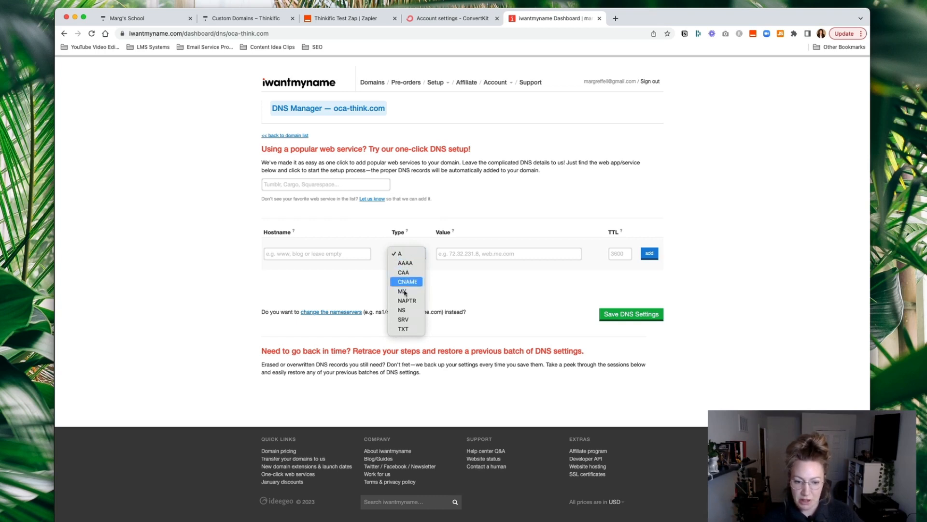
{"action": "left_click", "coordinate": [408, 253]}
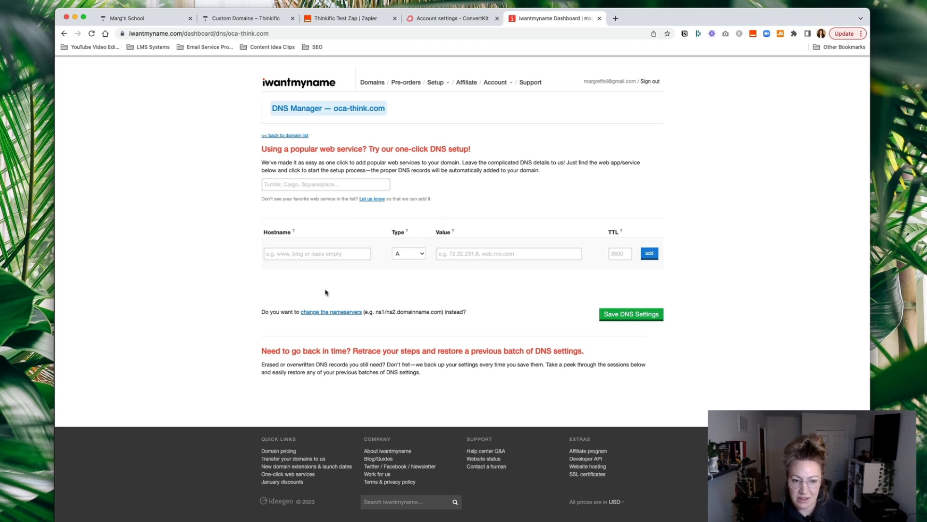
{"action": "mouse_move", "coordinate": [578, 282]}
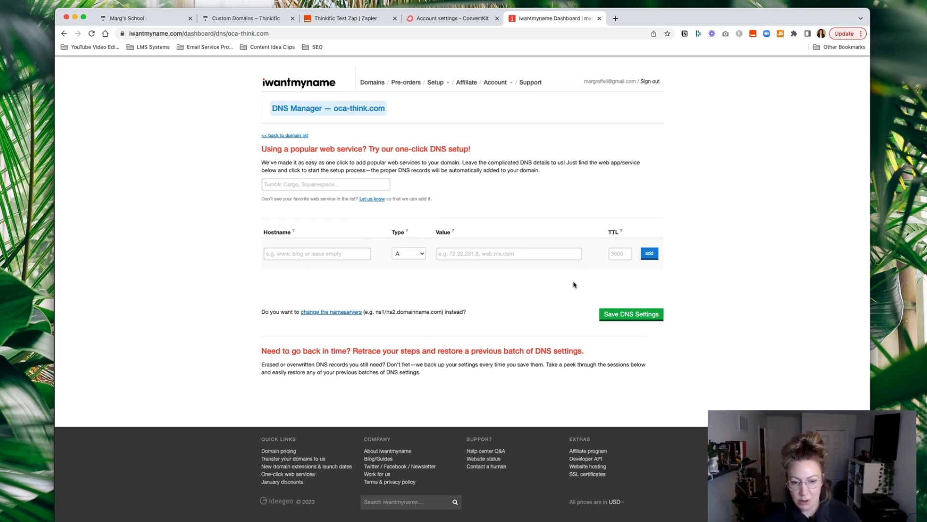
{"action": "mouse_move", "coordinate": [379, 286]}
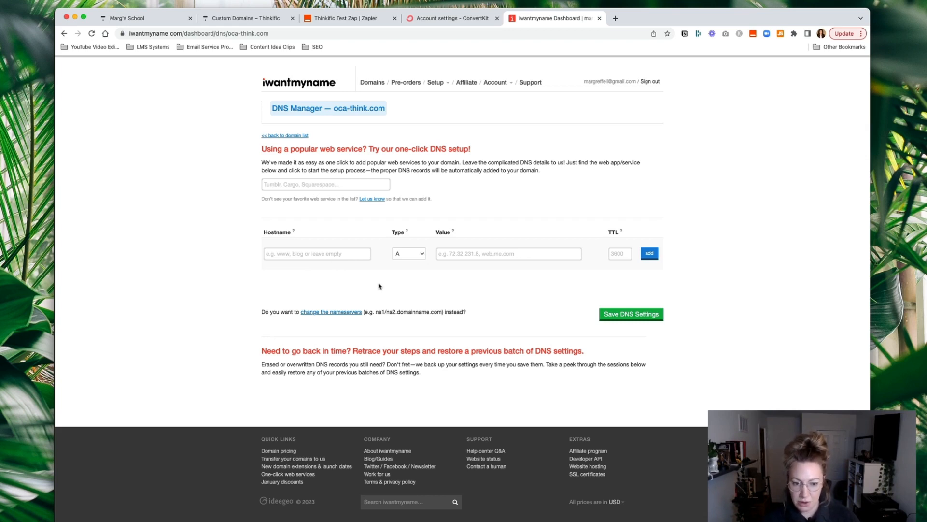
{"action": "mouse_move", "coordinate": [441, 282]}
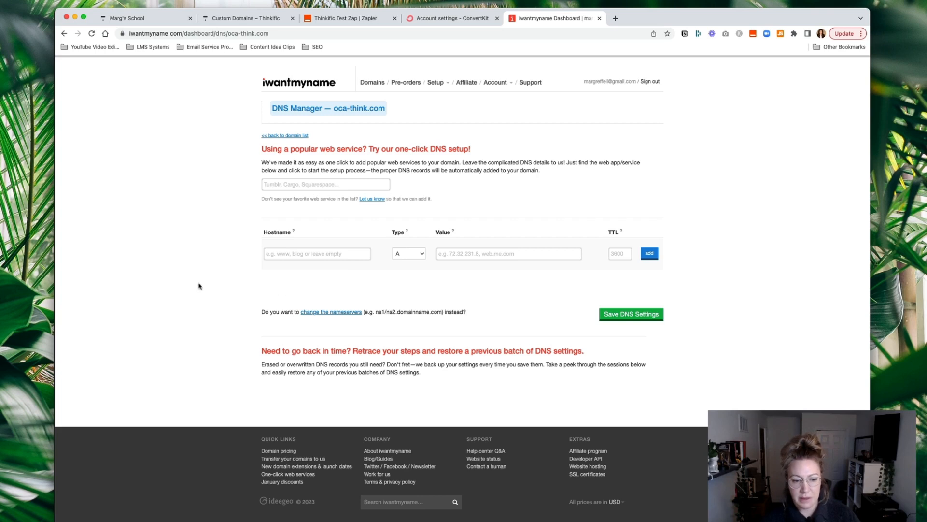
{"action": "mouse_move", "coordinate": [198, 279]}
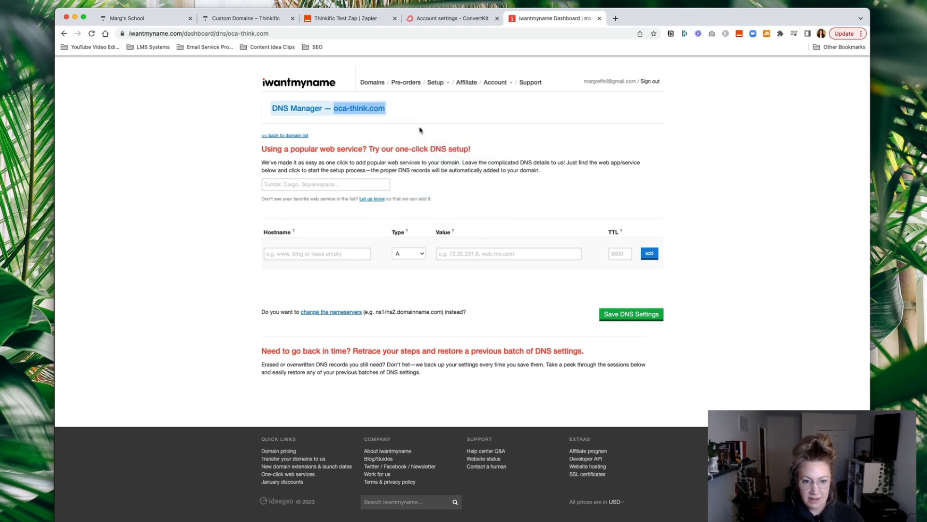
- Return to Marg's School in Thinkific and go to Settings, Site URL
{"action": "left_click", "coordinate": [145, 18]}
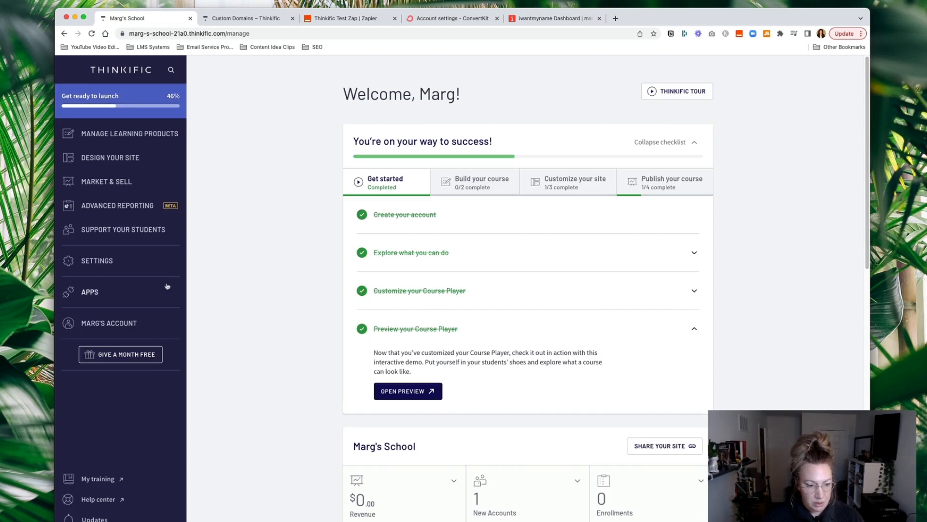
{"action": "left_click", "coordinate": [96, 261]}
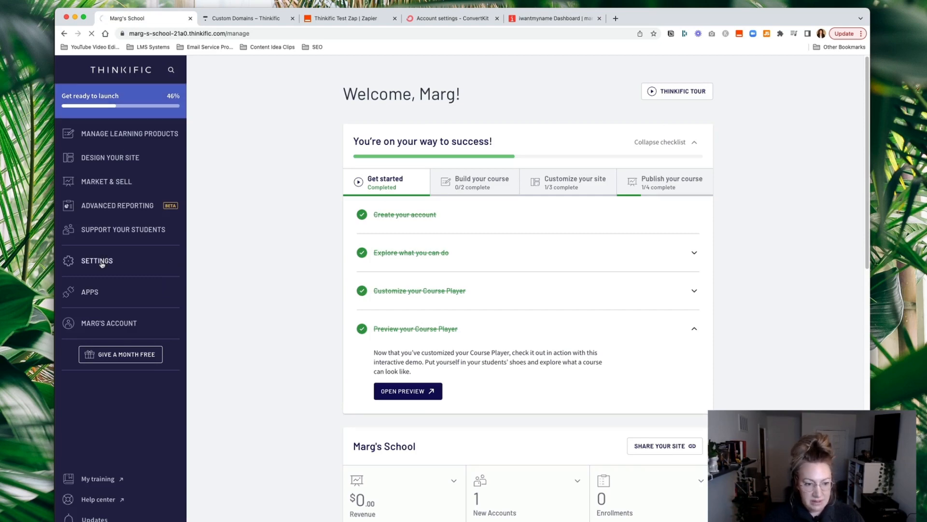
{"action": "mouse_move", "coordinate": [146, 253]}
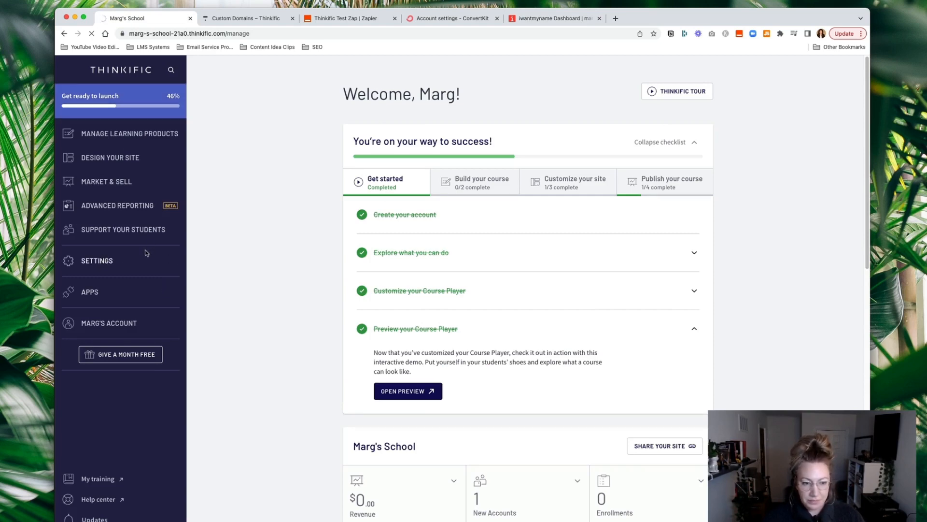
{"action": "left_click", "coordinate": [96, 260]}
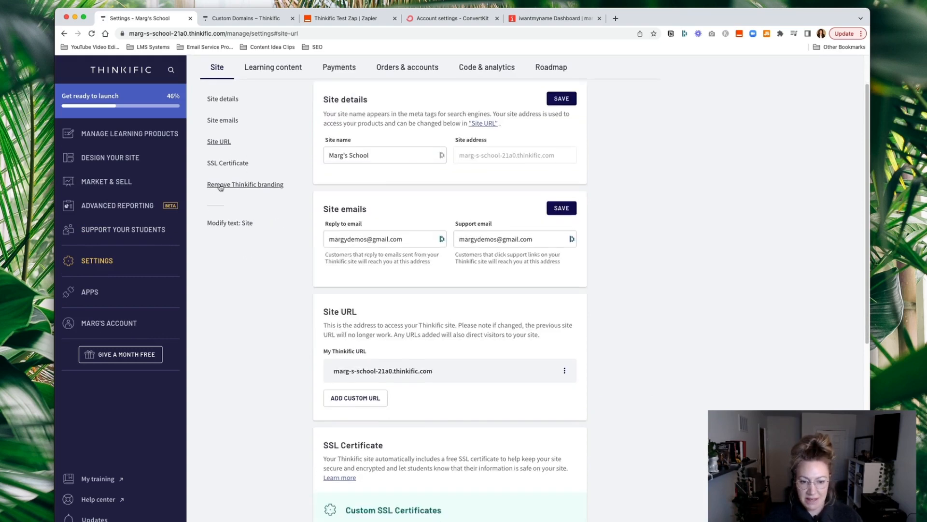
- Start a new custom URL entry with oca-think.com and select the domain text
{"action": "scroll", "scroll_direction": "down", "scroll_amount": 3}
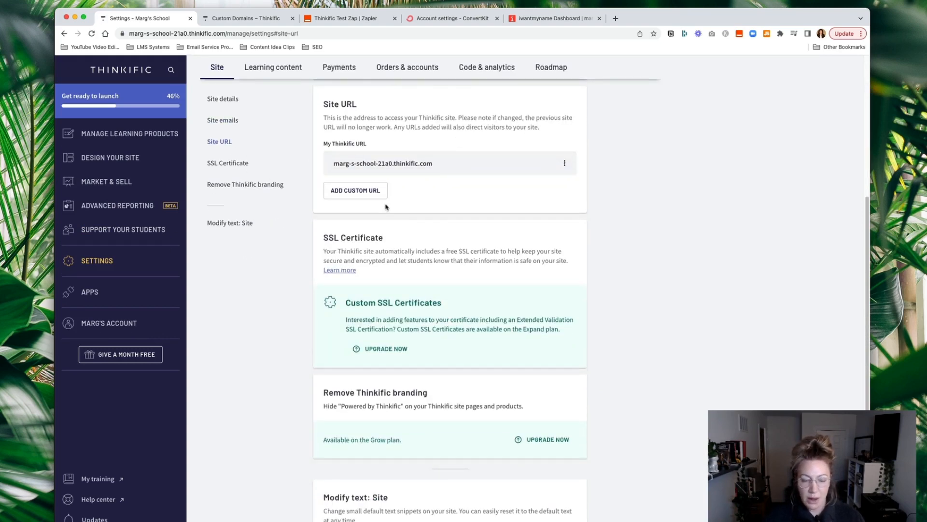
{"action": "left_click", "coordinate": [355, 190]}
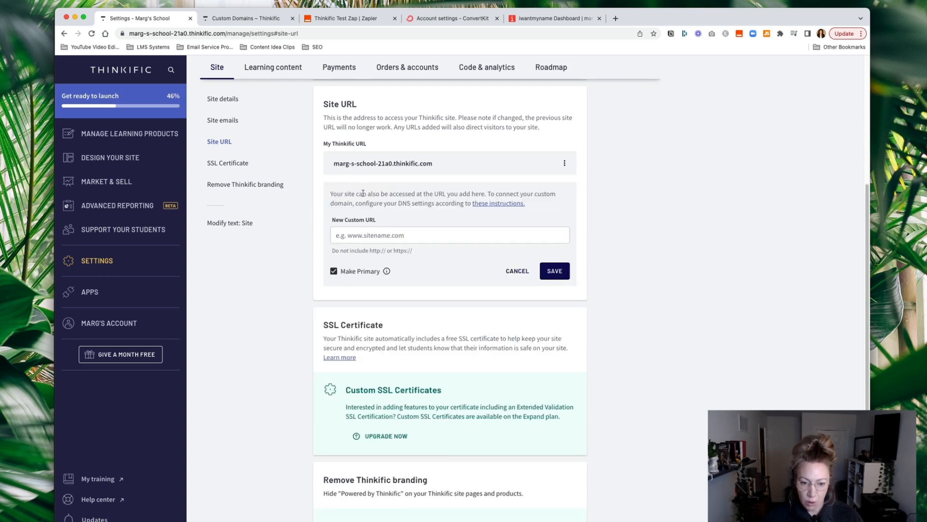
{"action": "left_click", "coordinate": [449, 235]}
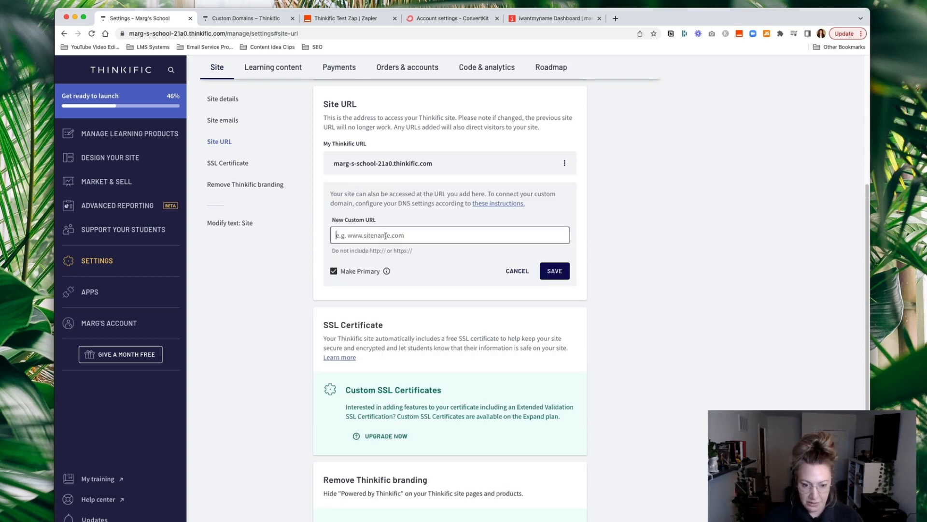
{"action": "type", "text": "oca-think.com"}
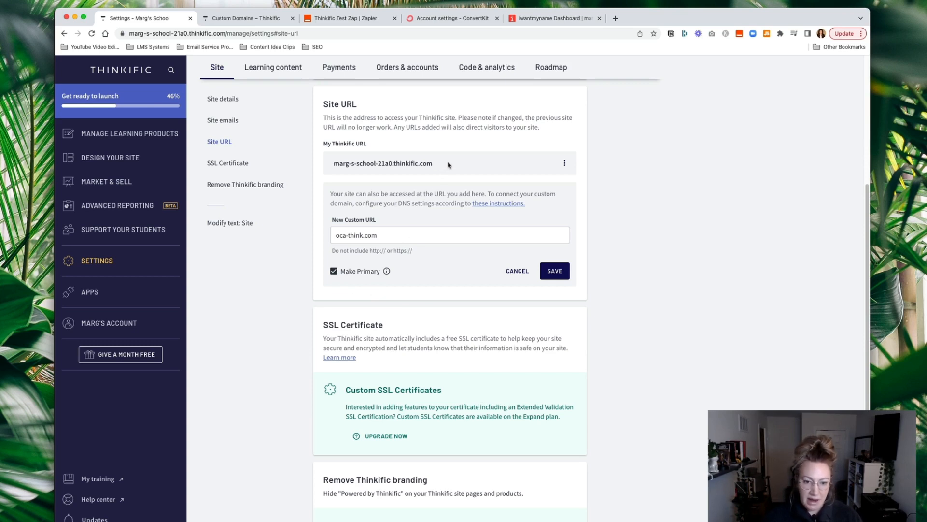
{"action": "double_click", "coordinate": [382, 163]}
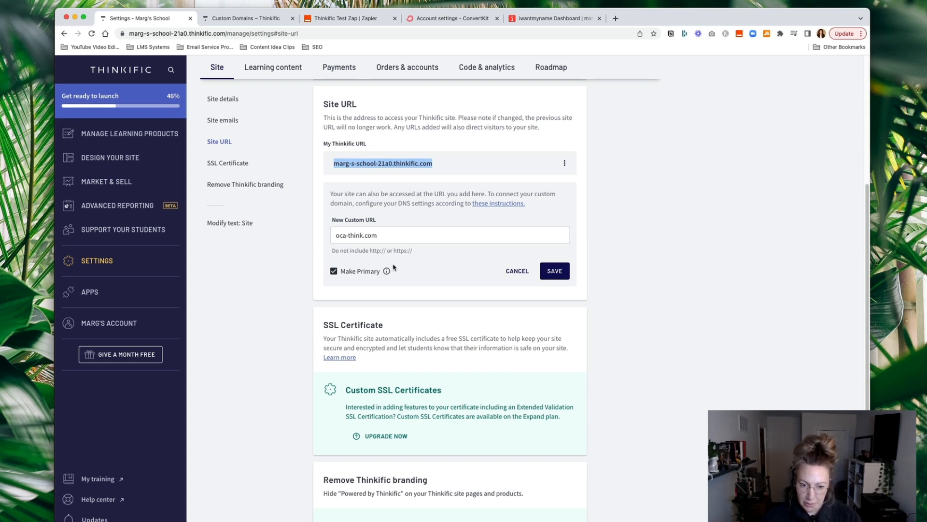
{"action": "mouse_move", "coordinate": [387, 270]}
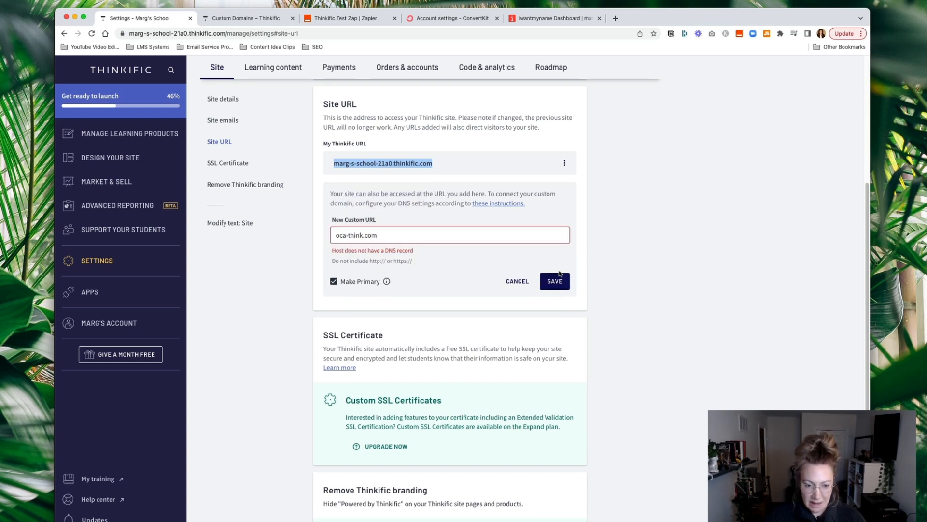
{"action": "mouse_move", "coordinate": [426, 272]}
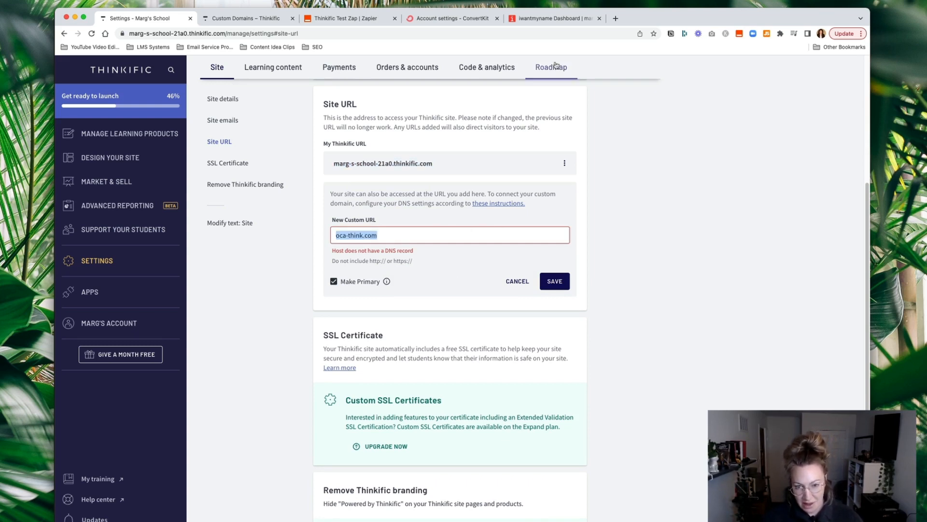
- Return to iwantmyname's DNS Manager and select the oca-think.com domain name
{"action": "left_click", "coordinate": [553, 18]}
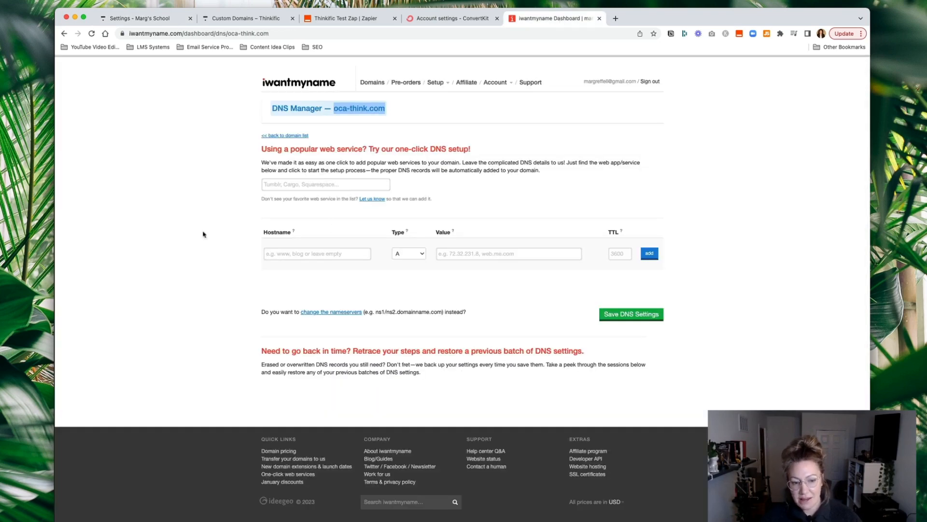
{"action": "mouse_move", "coordinate": [160, 240]}
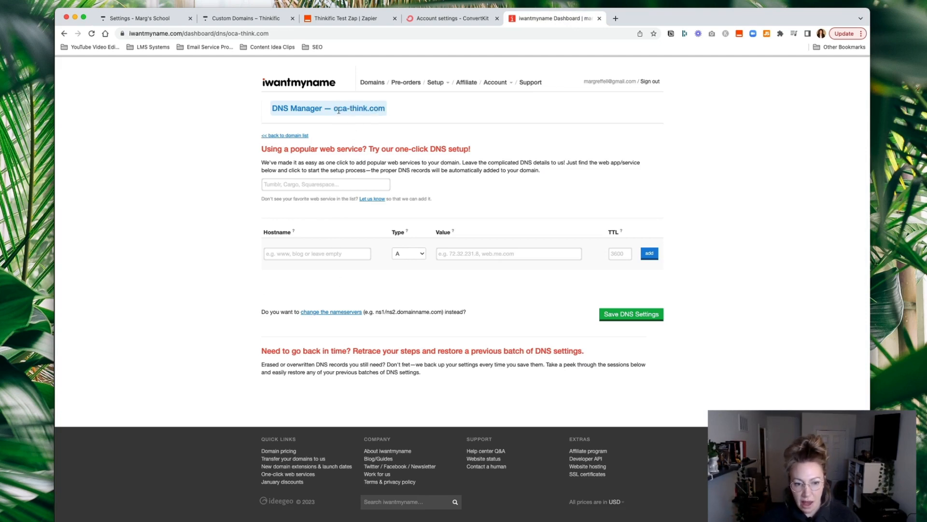
{"action": "double_click", "coordinate": [358, 108]}
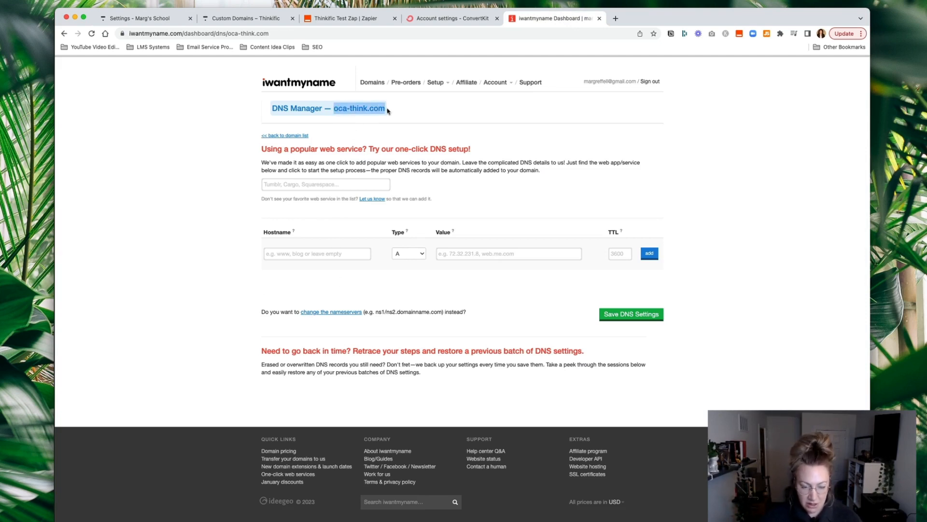
{"action": "mouse_move", "coordinate": [321, 274]}
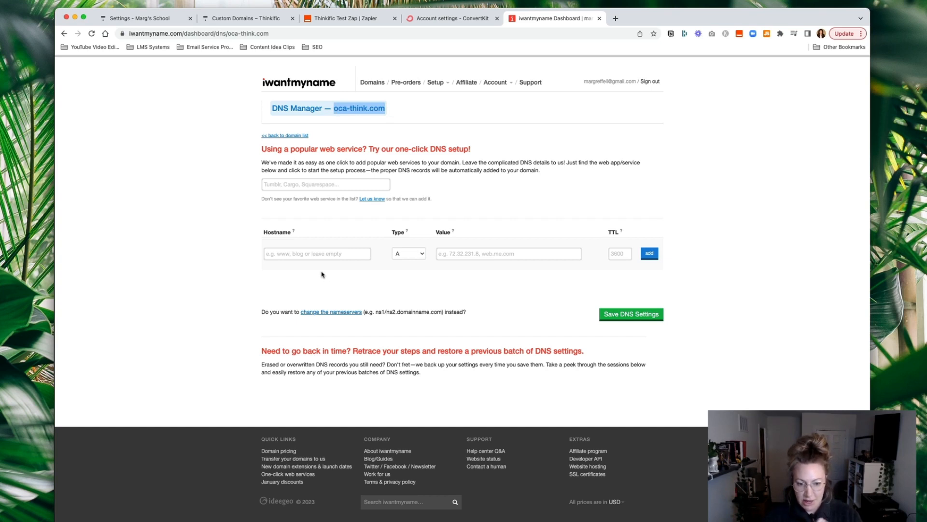
{"action": "mouse_move", "coordinate": [330, 263]}
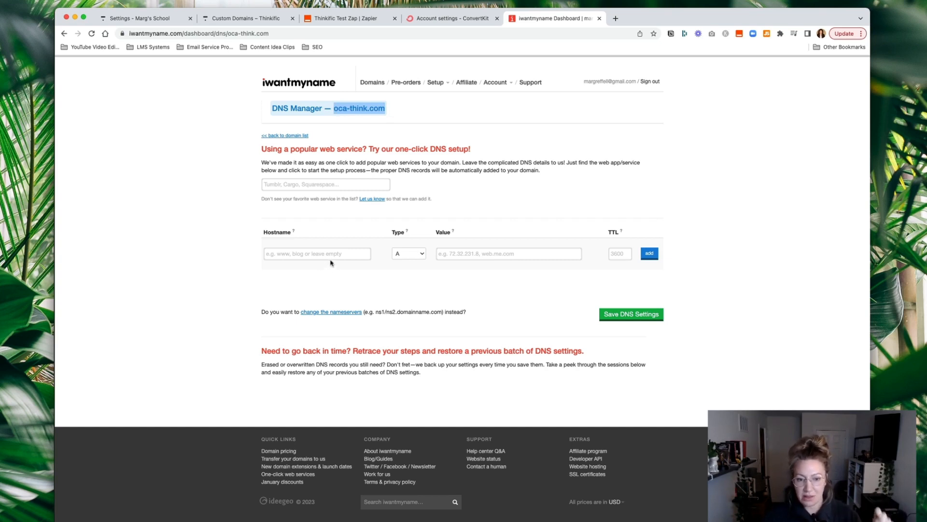
{"action": "mouse_move", "coordinate": [443, 290]}
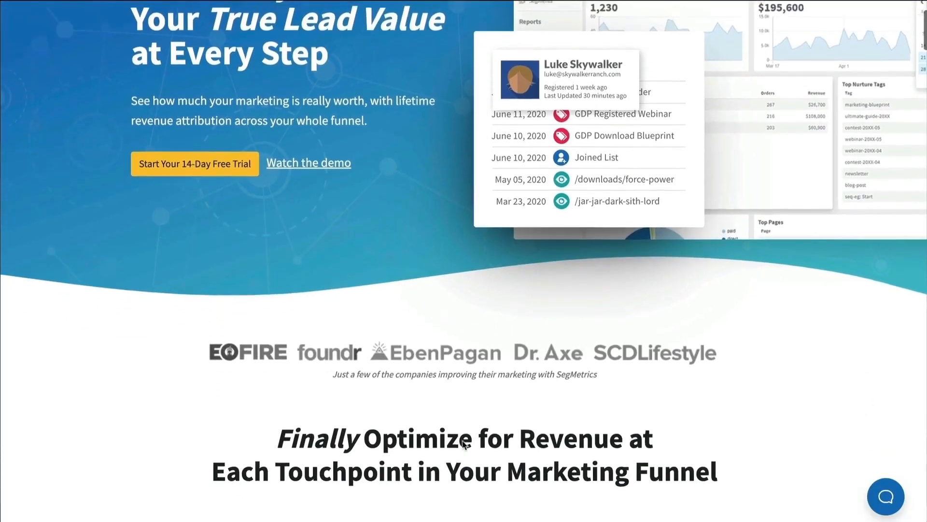
- Scroll down through the SegMetrics homepage
{"action": "scroll", "scroll_direction": "down", "scroll_amount": 3}
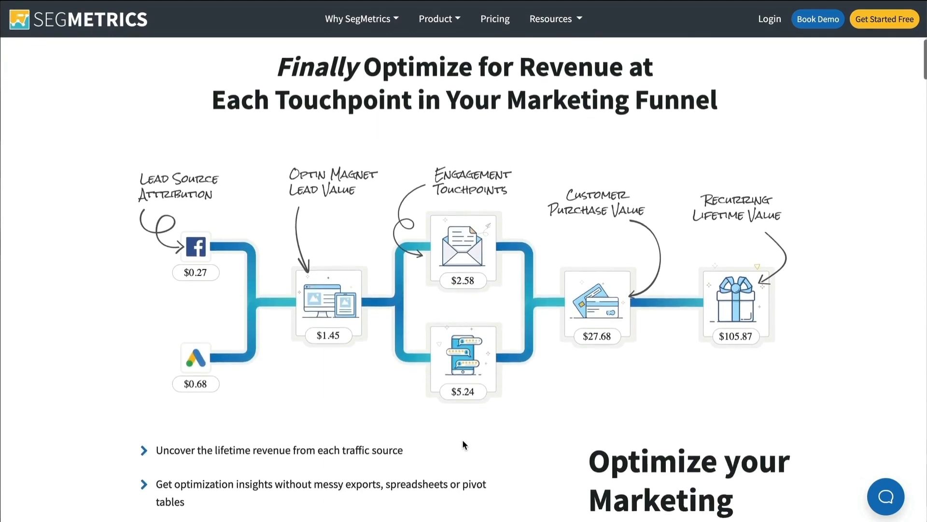
{"action": "scroll", "scroll_direction": "down", "scroll_amount": 3}
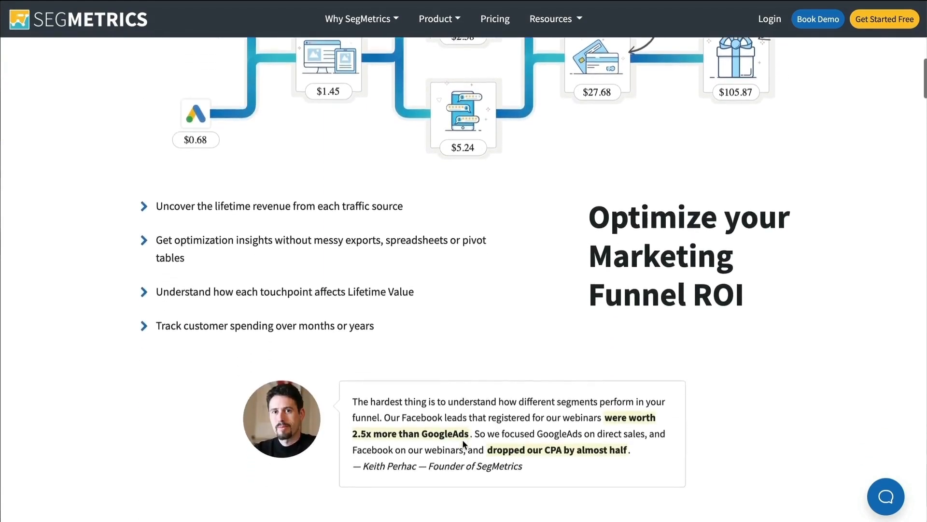
{"action": "scroll", "scroll_direction": "down", "scroll_amount": 3}
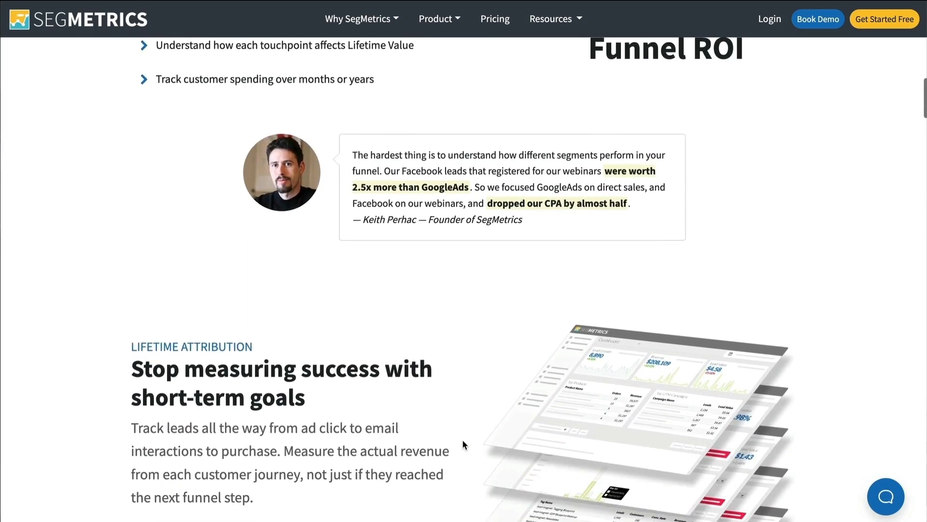
{"action": "scroll", "scroll_direction": "down", "scroll_amount": 3}
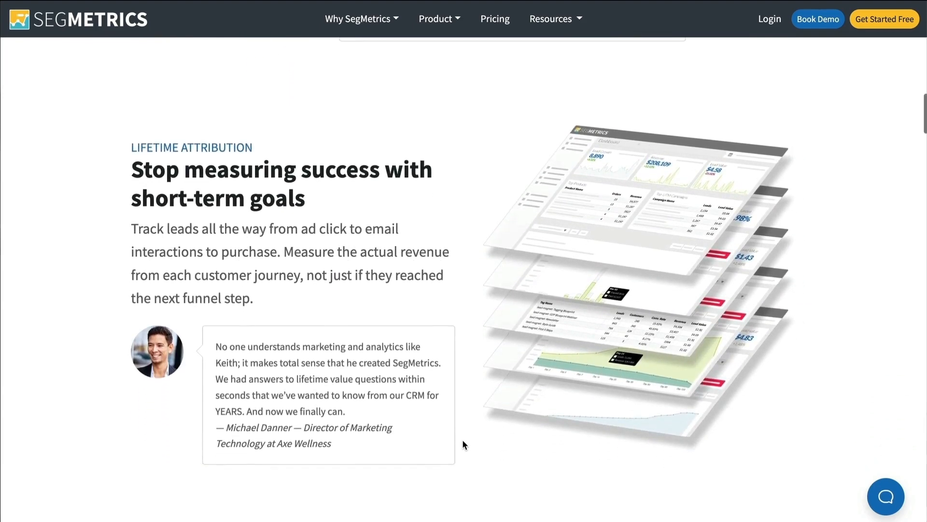
{"action": "scroll", "scroll_direction": "down", "scroll_amount": 3}
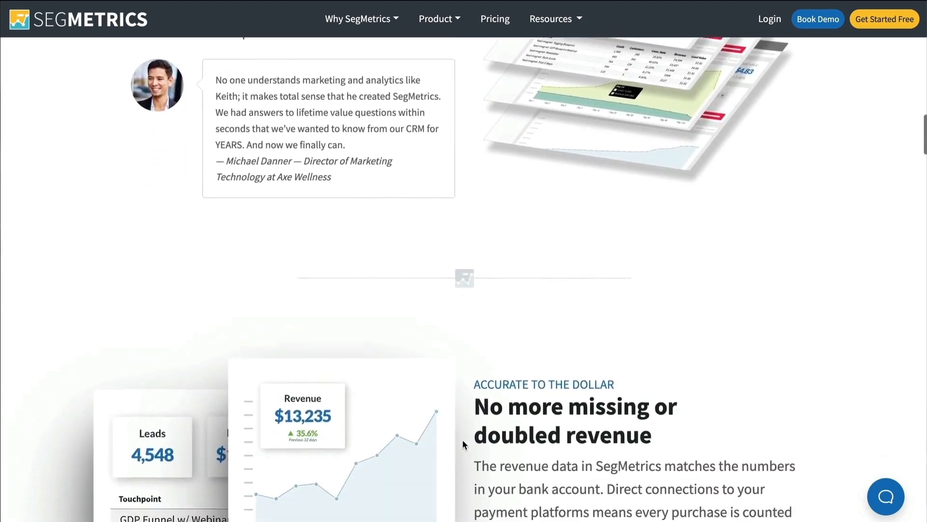
{"action": "scroll", "scroll_direction": "down", "scroll_amount": 3}
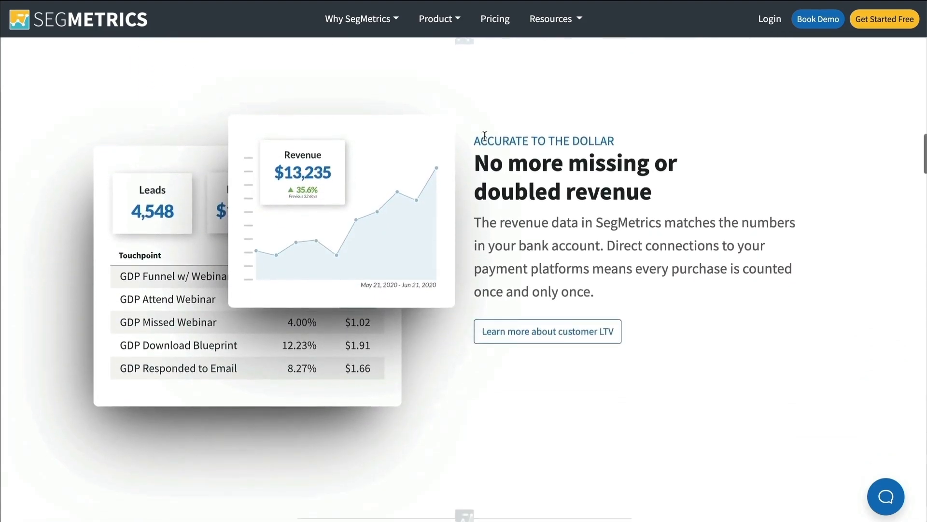
- Browse SegMetrics' 94 integration cards, then bring up the DNS record type list
{"action": "left_click", "coordinate": [436, 18]}
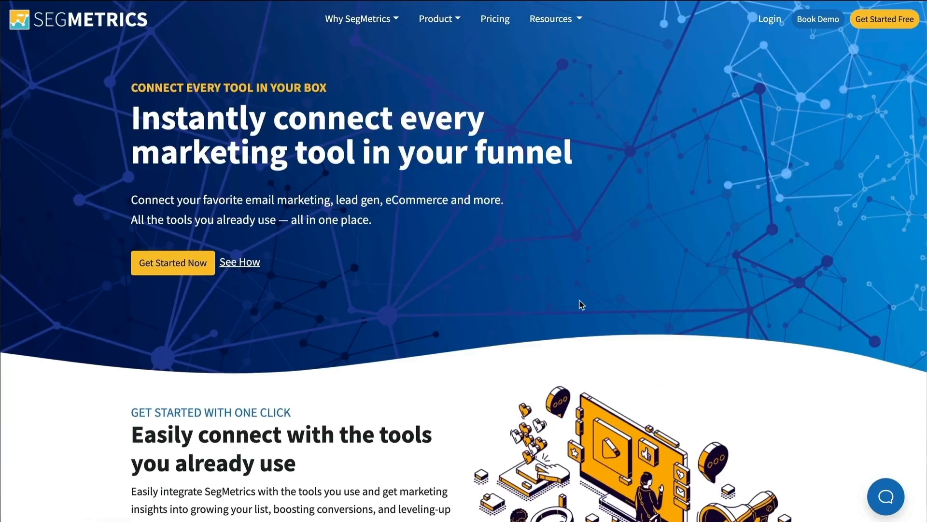
{"action": "scroll", "scroll_direction": "down", "scroll_amount": 3}
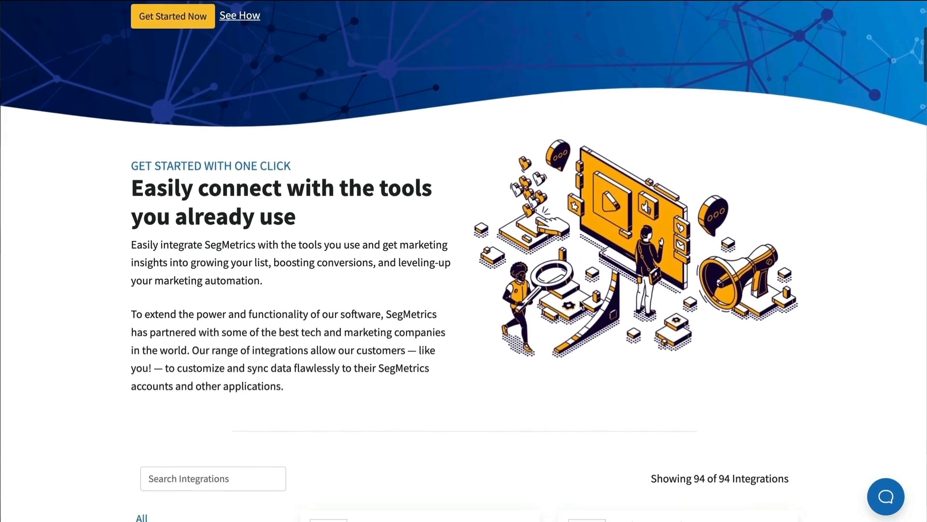
{"action": "scroll", "scroll_direction": "down", "scroll_amount": 3}
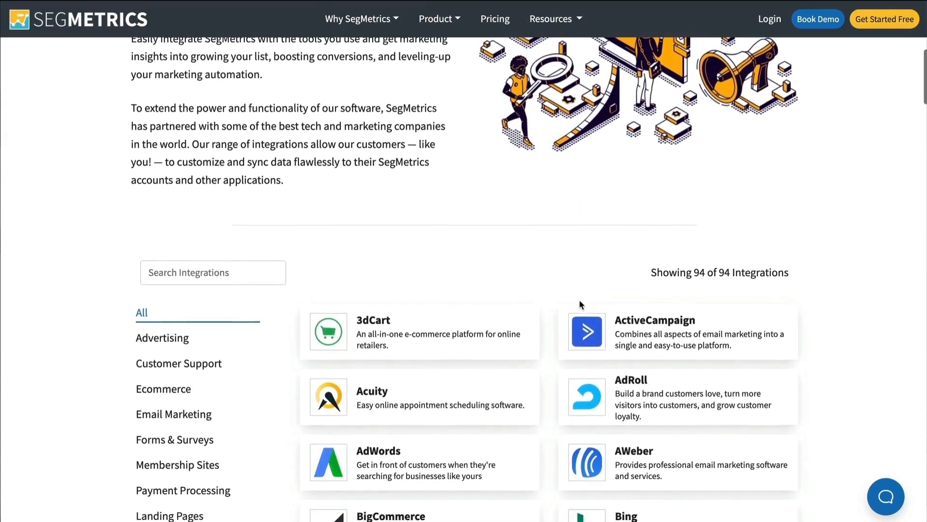
{"action": "scroll", "scroll_direction": "down", "scroll_amount": 3}
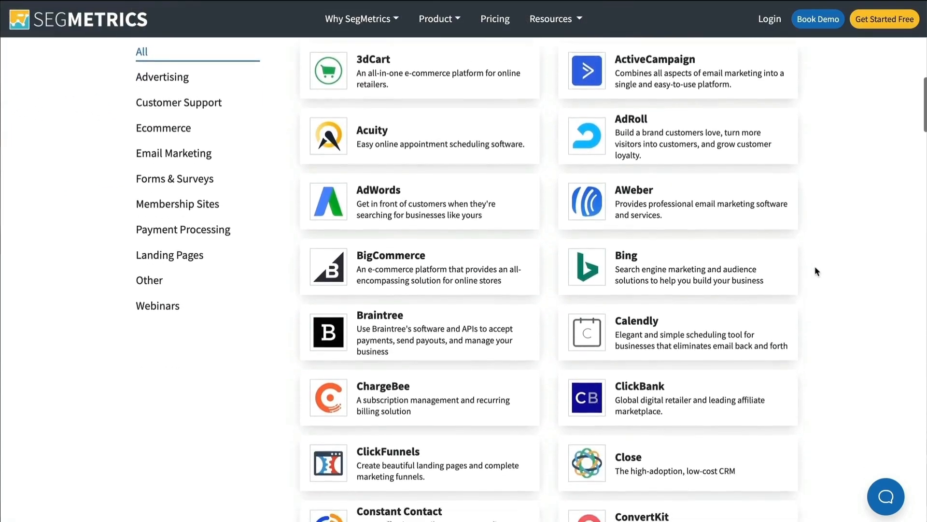
{"action": "scroll", "scroll_direction": "down", "scroll_amount": 3}
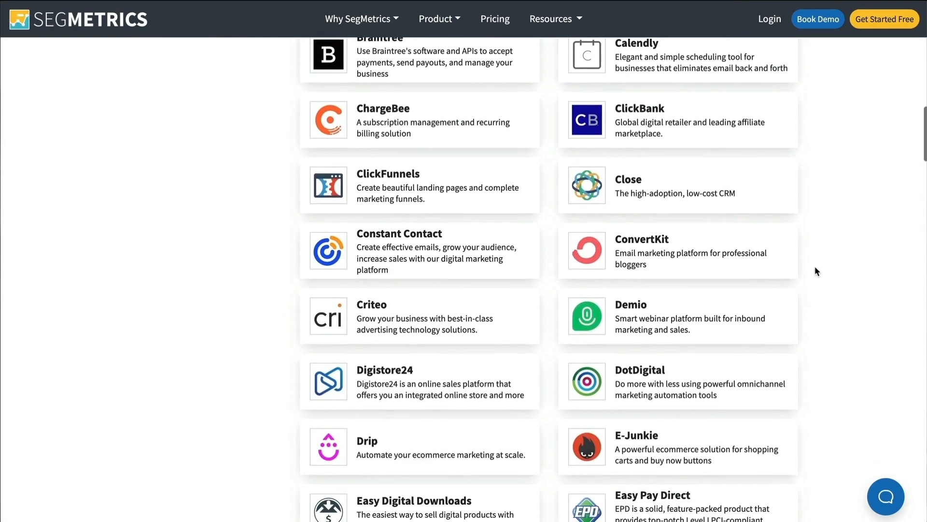
{"action": "scroll", "scroll_direction": "down", "scroll_amount": 3}
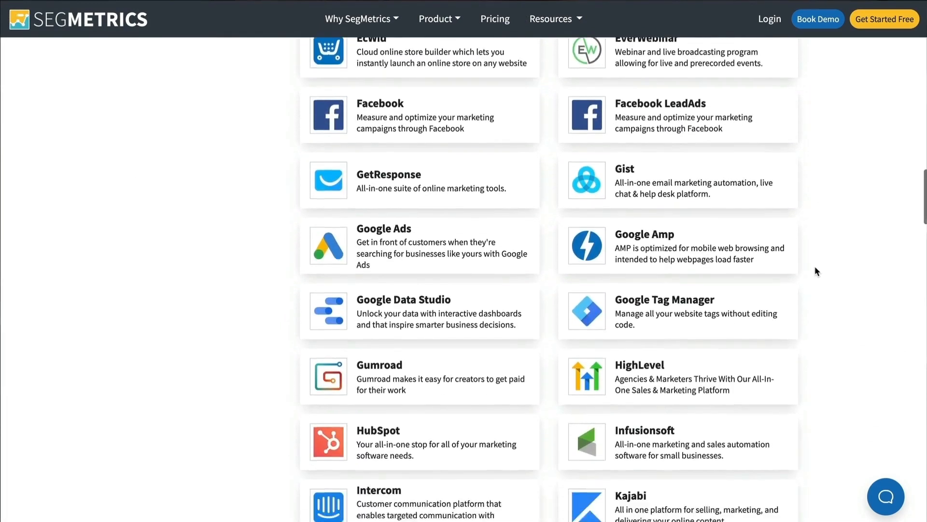
{"action": "scroll", "scroll_direction": "down", "scroll_amount": 3}
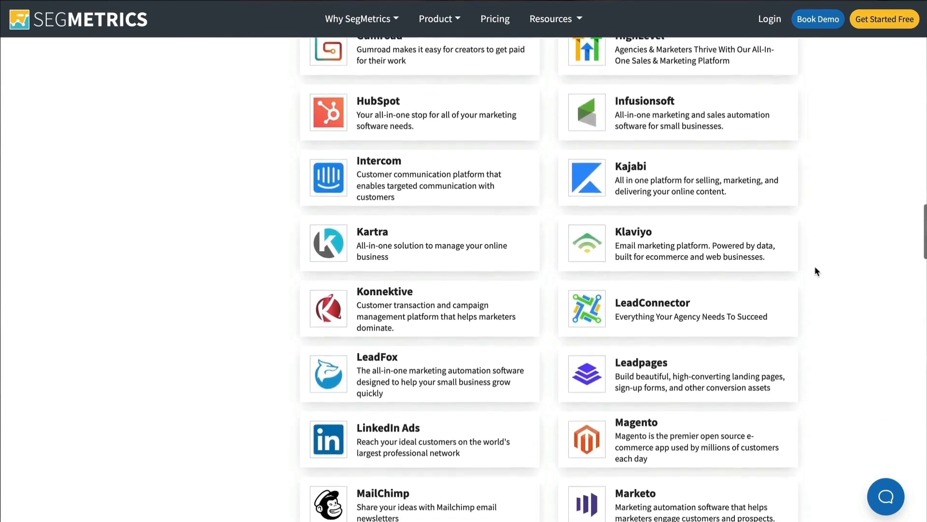
{"action": "scroll", "scroll_direction": "down", "scroll_amount": 3}
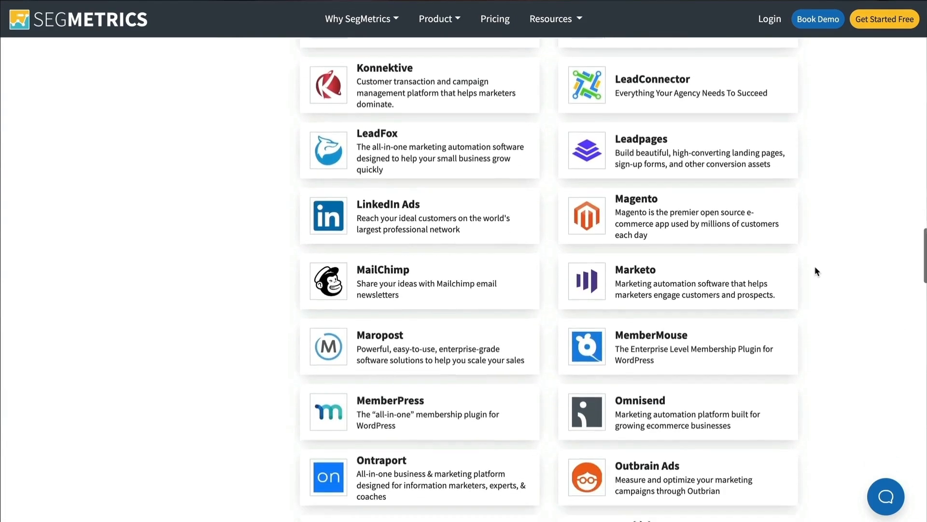
{"action": "scroll", "scroll_direction": "down", "scroll_amount": 3}
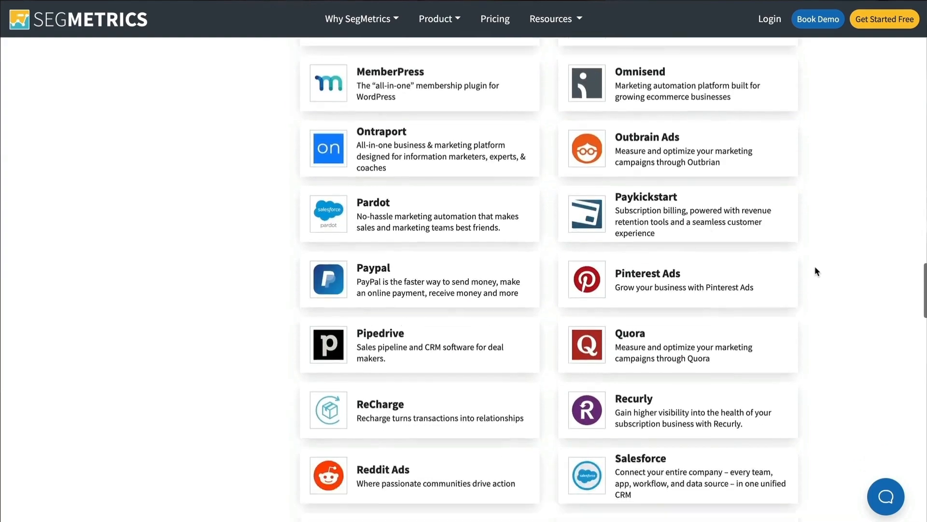
{"action": "left_click", "coordinate": [406, 253]}
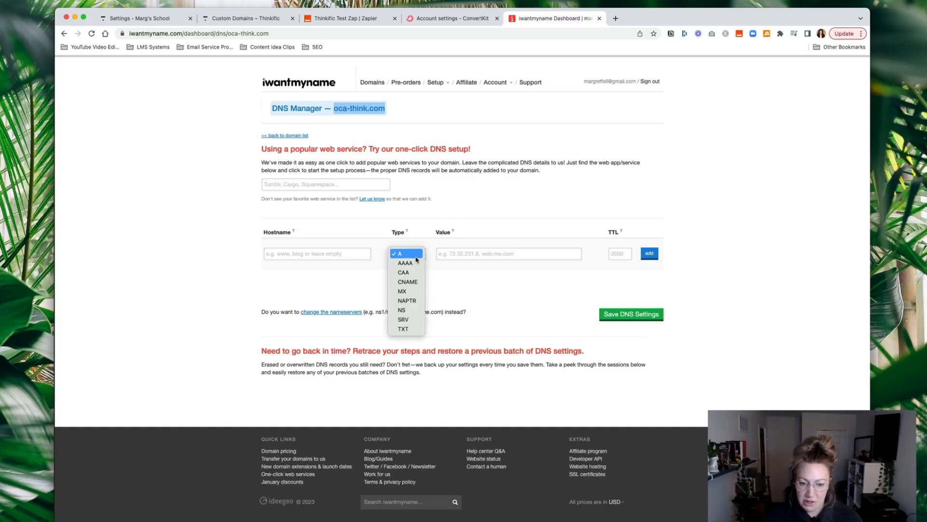
{"action": "mouse_move", "coordinate": [407, 282]}
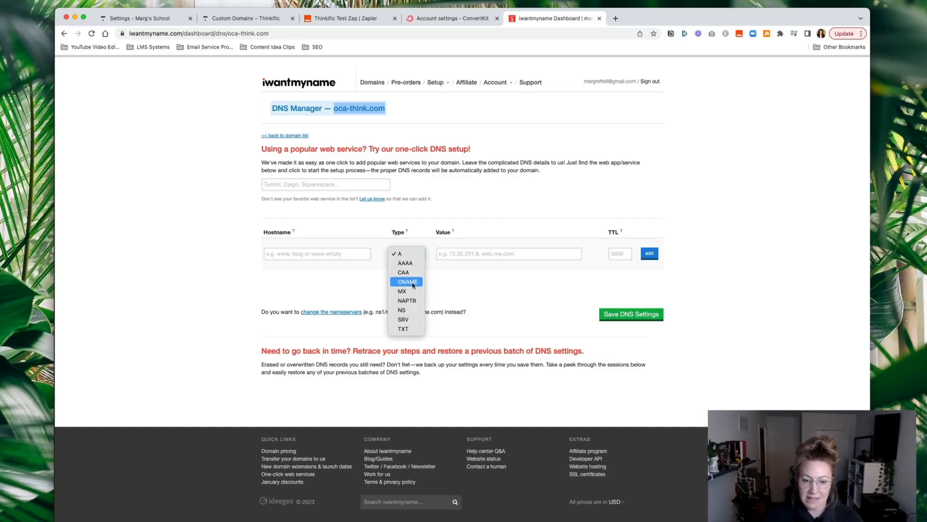
- Make the new record a CNAME with value marg-s-school-21a0.thinkific.com
{"action": "left_click", "coordinate": [407, 282]}
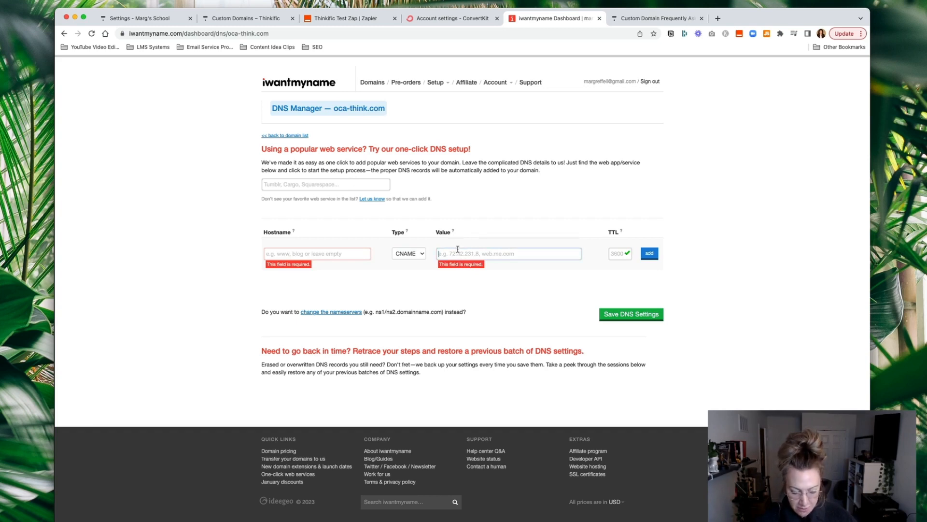
{"action": "type", "text": "marg-s-school-21a0.thinkific.com"}
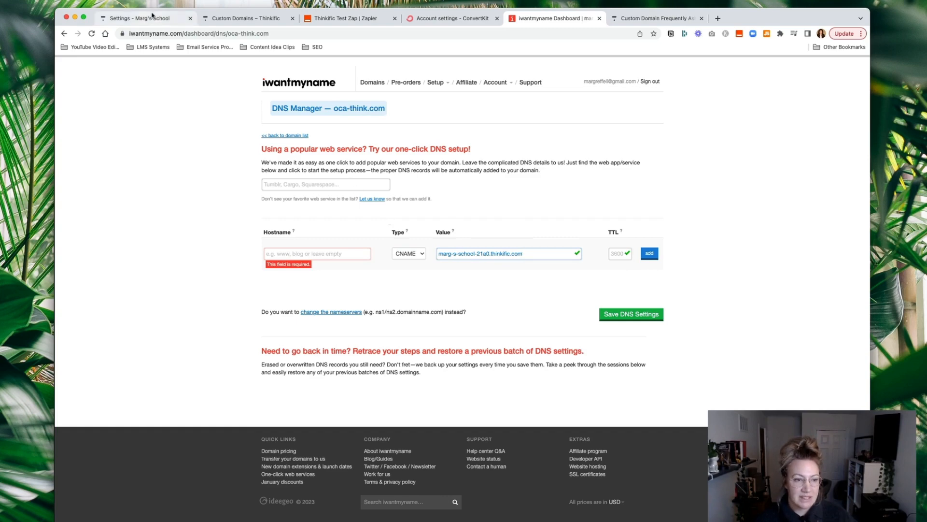
- Recheck the thinkific.com subdomain in Thinkific's Site URL, then return to iwantmyname
{"action": "left_click", "coordinate": [142, 18]}
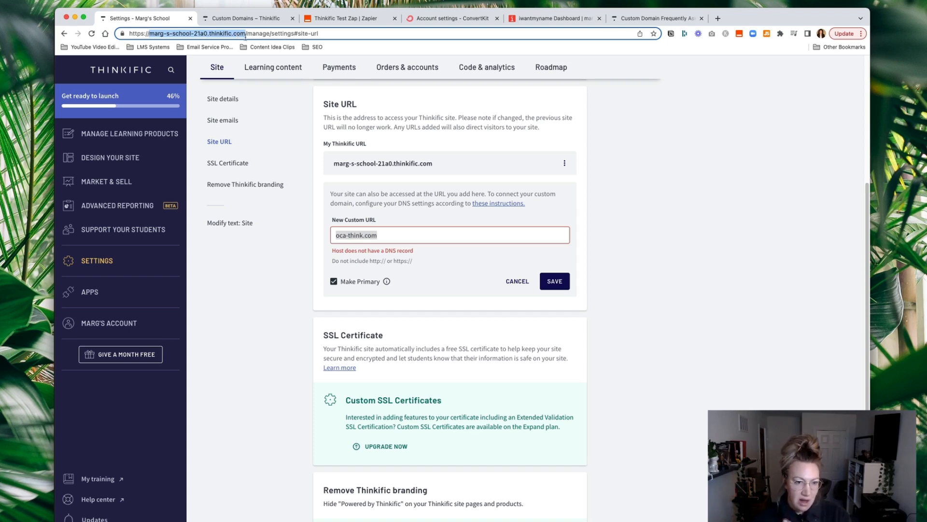
{"action": "left_click", "coordinate": [554, 19]}
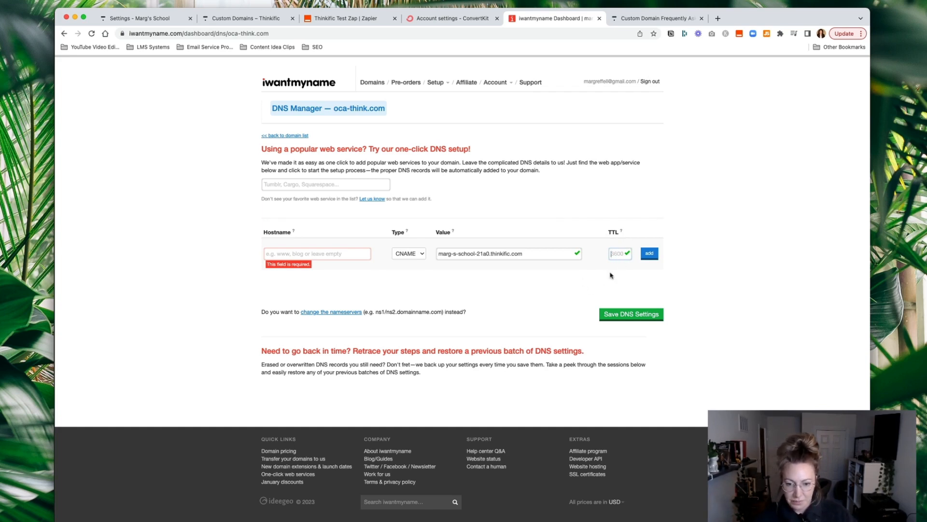
{"action": "mouse_move", "coordinate": [255, 293]}
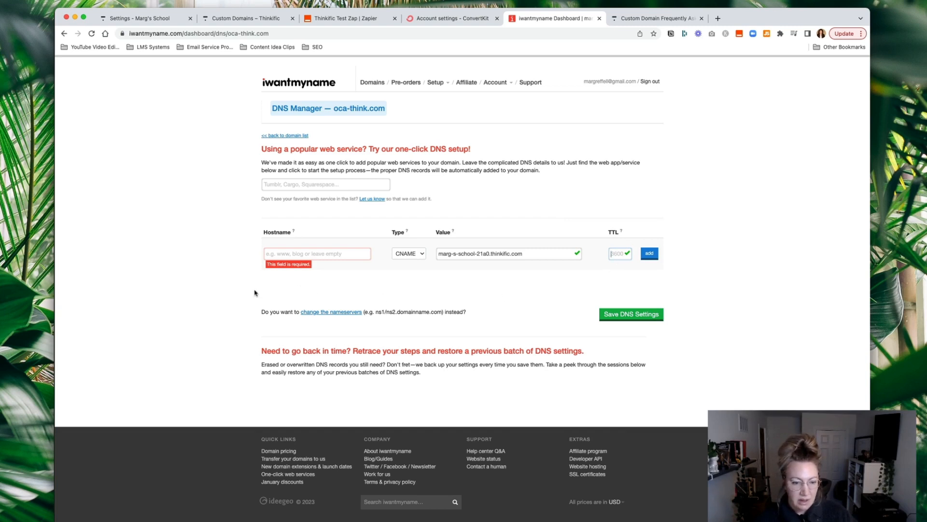
{"action": "mouse_move", "coordinate": [357, 285]}
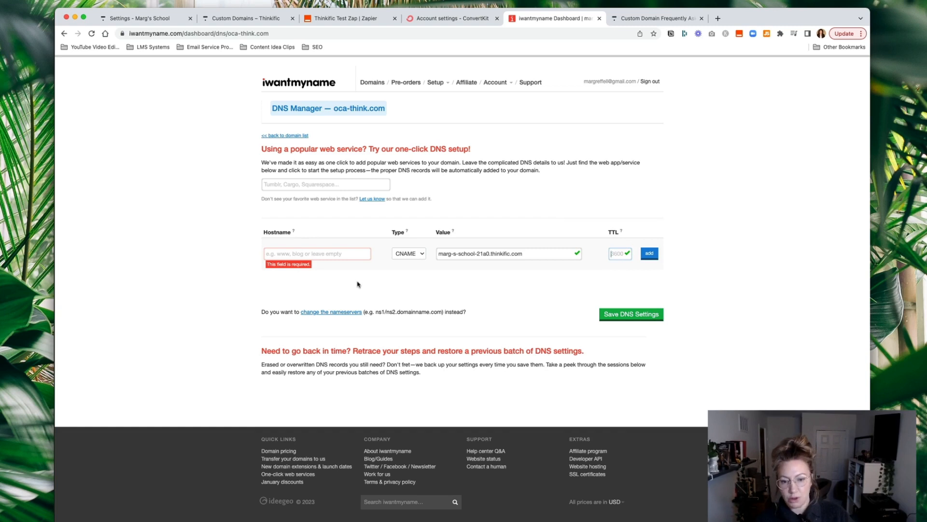
- Enter www as the CNAME record's hostname
{"action": "type", "text": "w"}
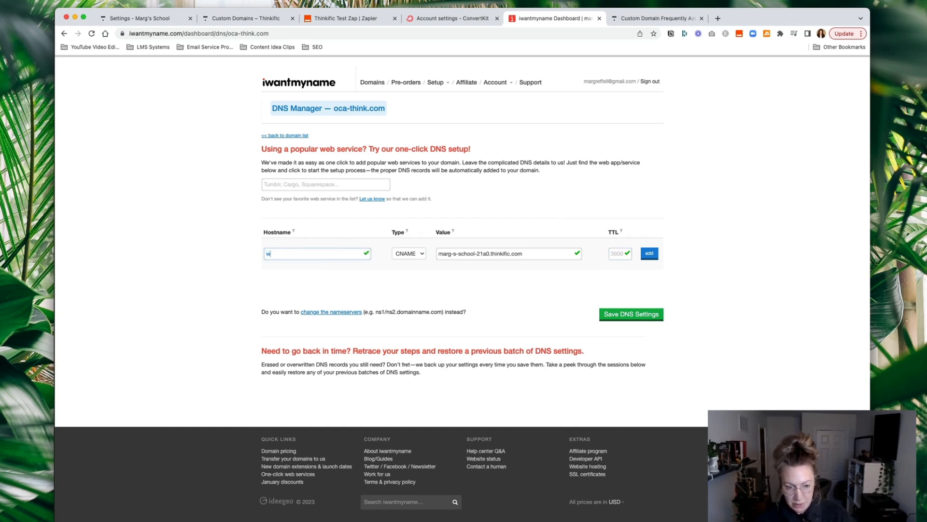
{"action": "type", "text": "ww"}
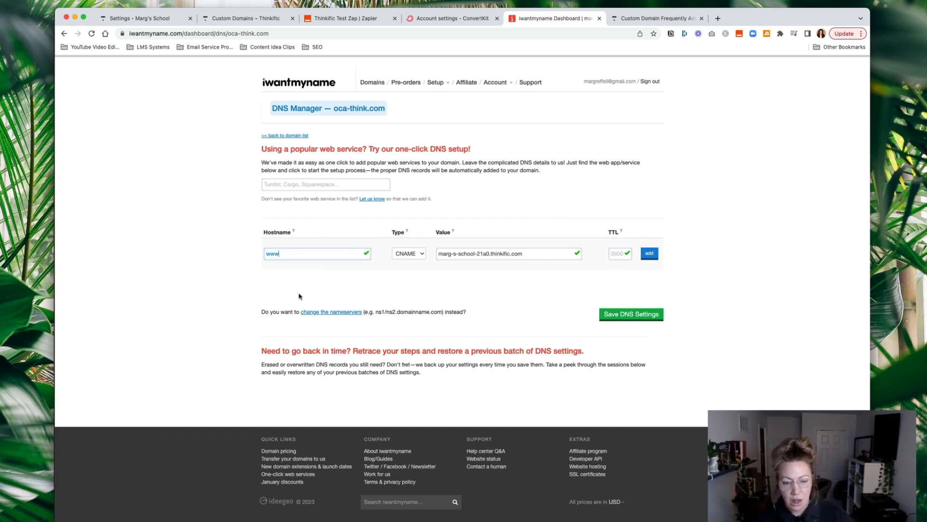
{"action": "mouse_move", "coordinate": [289, 288]}
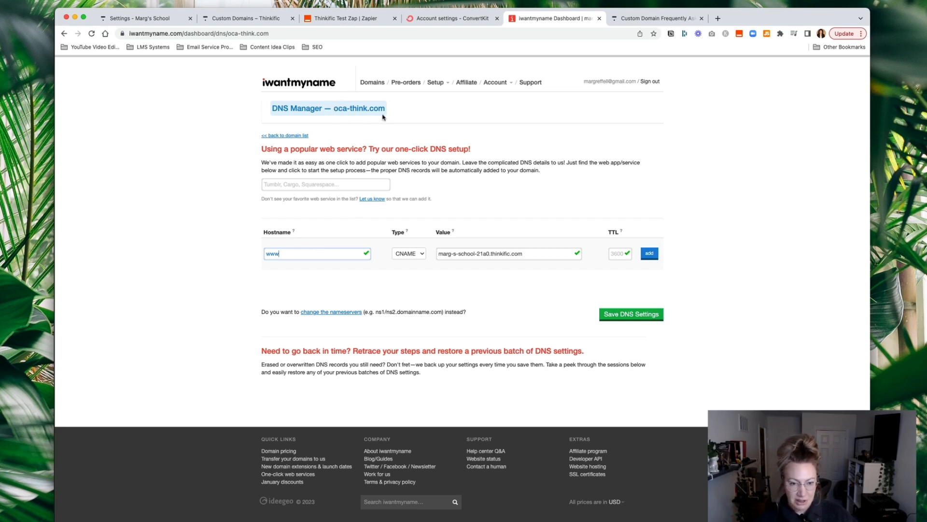
{"action": "mouse_move", "coordinate": [293, 289]}
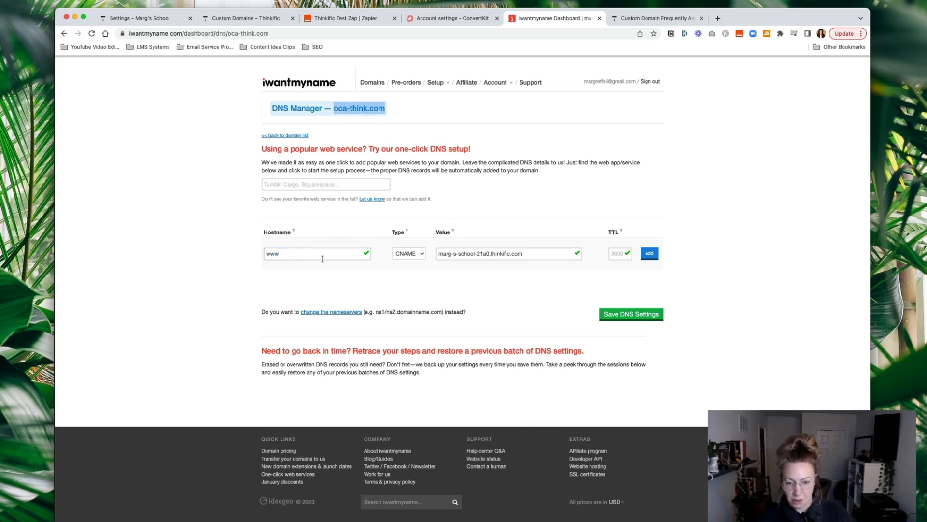
{"action": "mouse_move", "coordinate": [380, 293]}
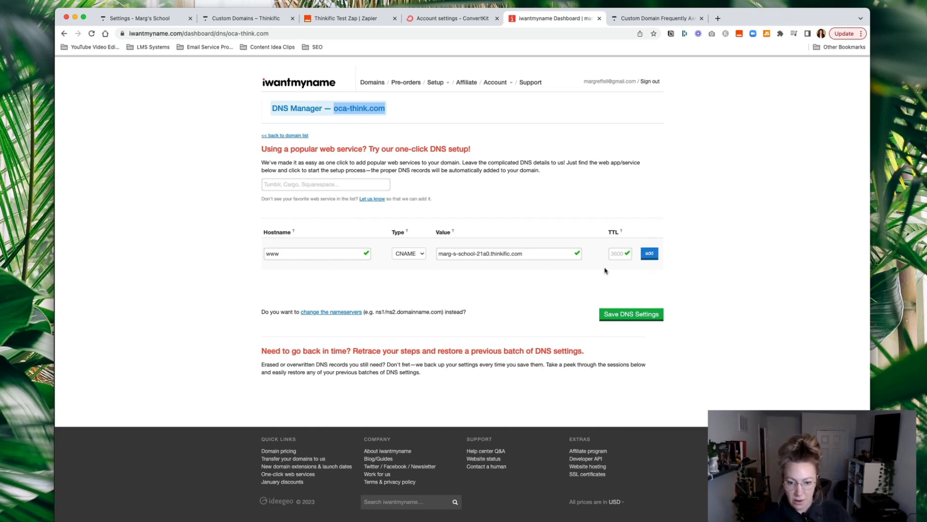
- Add the www CNAME record and save oca-think.com's DNS settings
{"action": "left_click", "coordinate": [649, 253]}
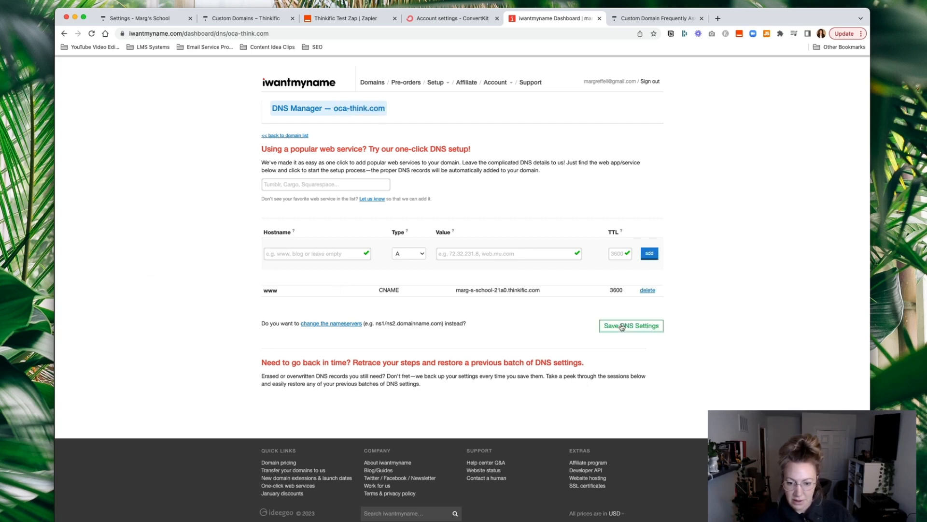
{"action": "left_click", "coordinate": [630, 325]}
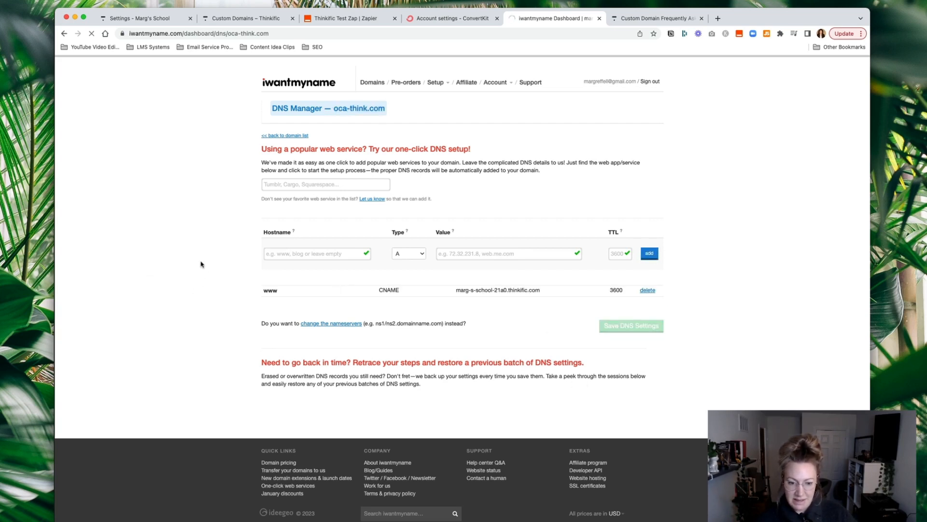
{"action": "left_click", "coordinate": [630, 326]}
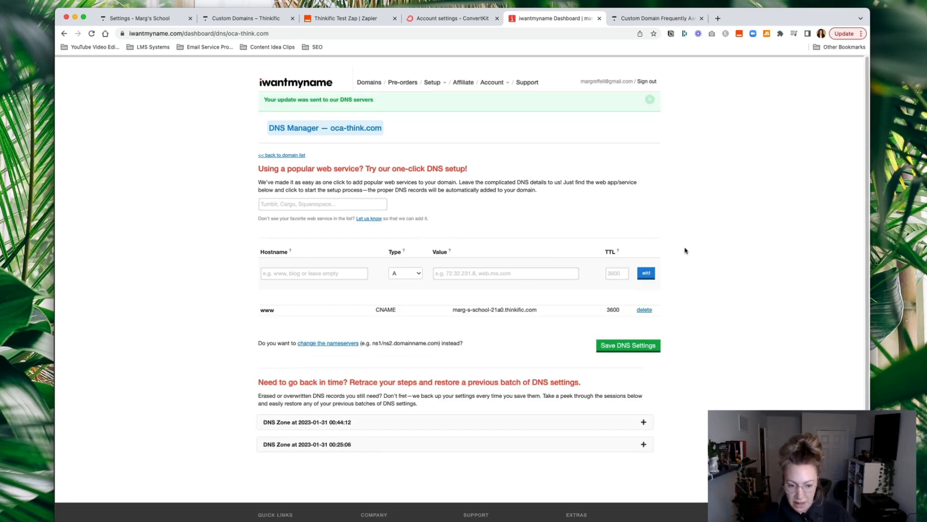
{"action": "mouse_move", "coordinate": [733, 213]}
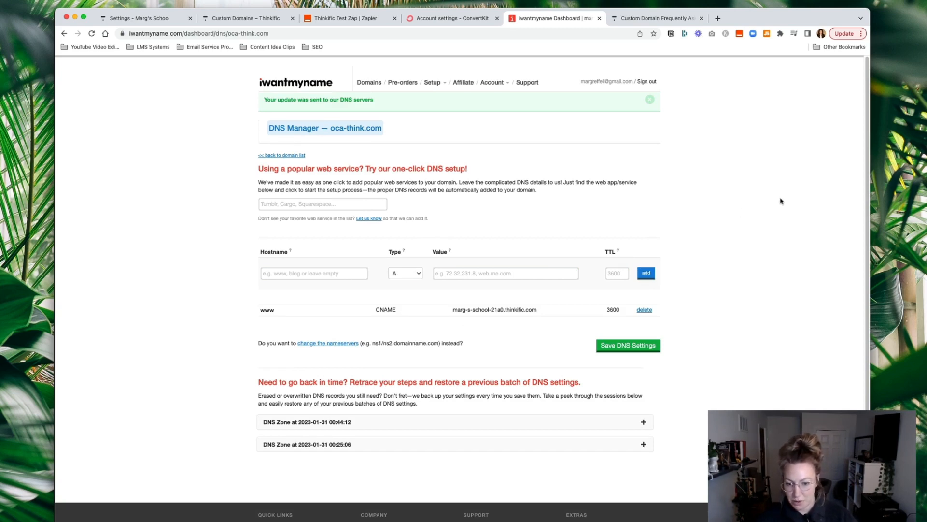
{"action": "mouse_move", "coordinate": [785, 171]}
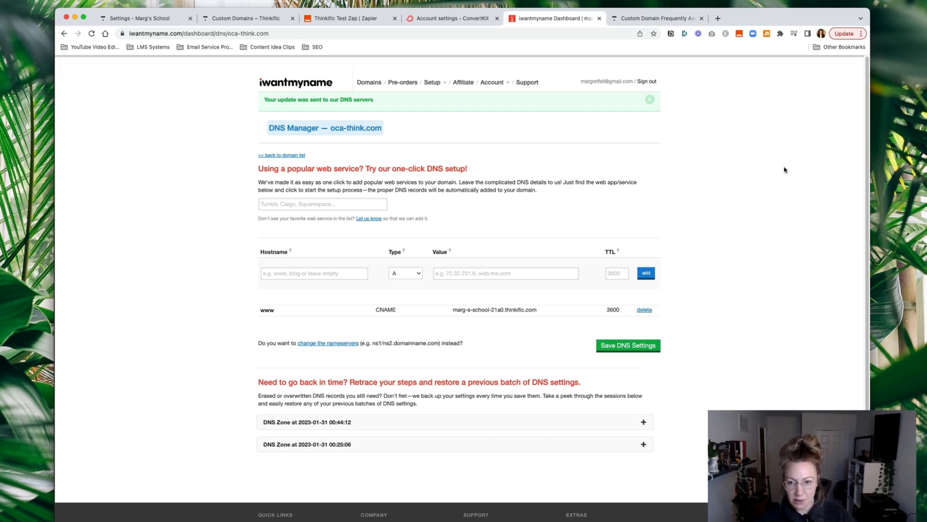
- Open the whatsmydns.net DNS propagation checker in a new tab
{"action": "left_click", "coordinate": [814, 18]}
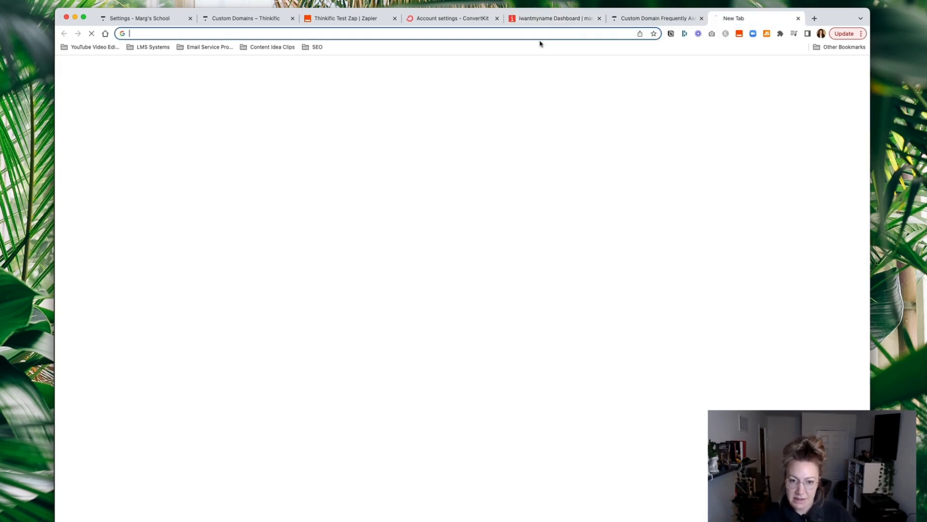
{"action": "type", "text": "what's my name, cname on root"}
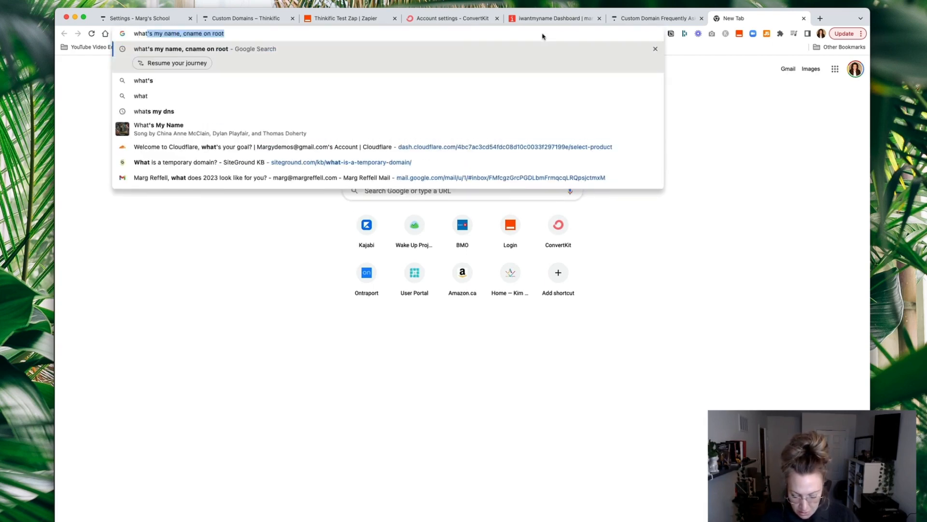
{"action": "type", "text": "what's my dns"}
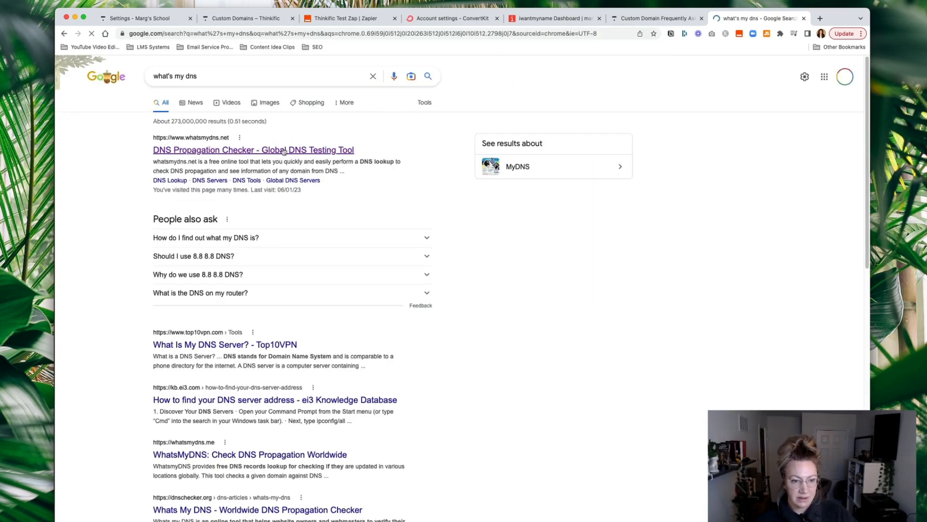
{"action": "left_click", "coordinate": [252, 150]}
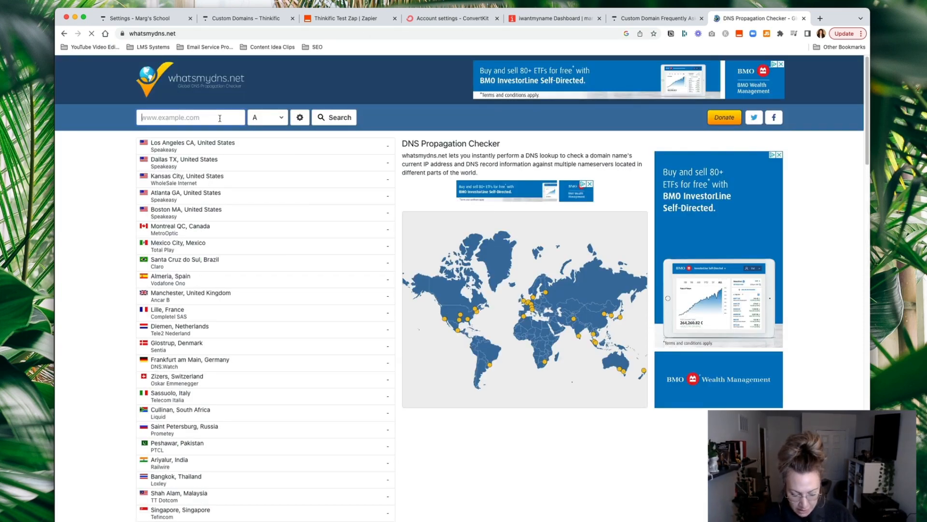
{"action": "type", "text": "www.oca-think.com"}
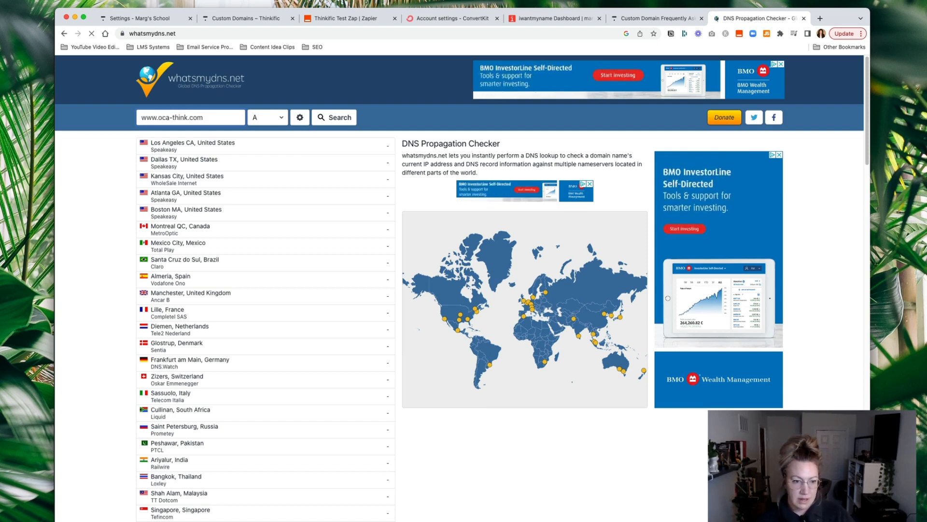
{"action": "left_click", "coordinate": [265, 117]}
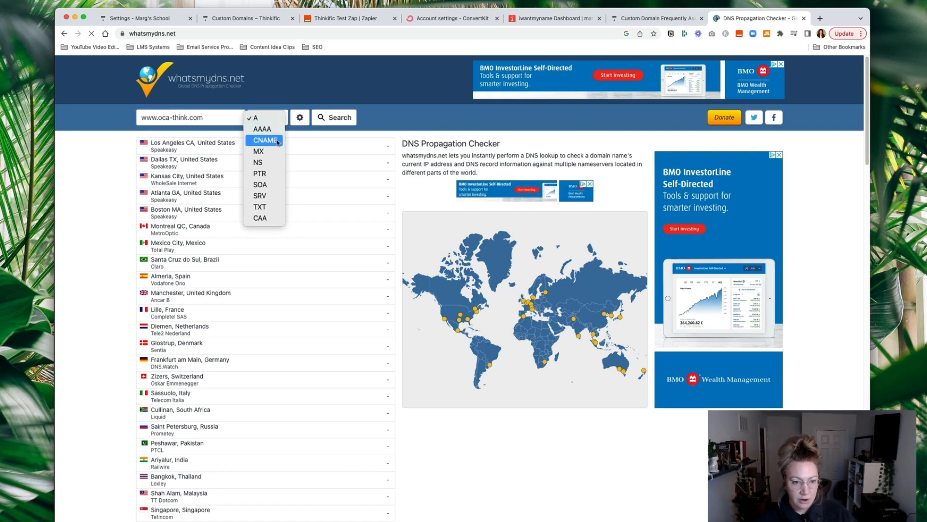
{"action": "left_click", "coordinate": [264, 140]}
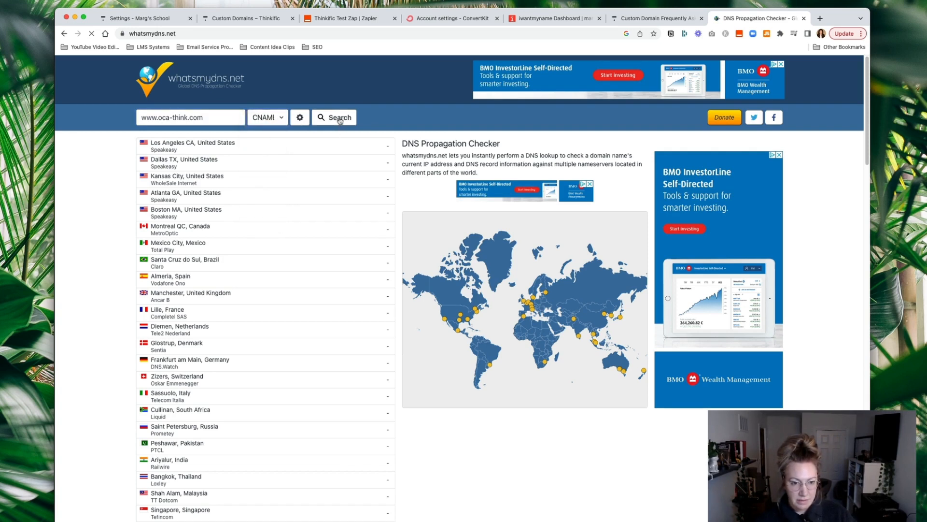
{"action": "left_click", "coordinate": [334, 117]}
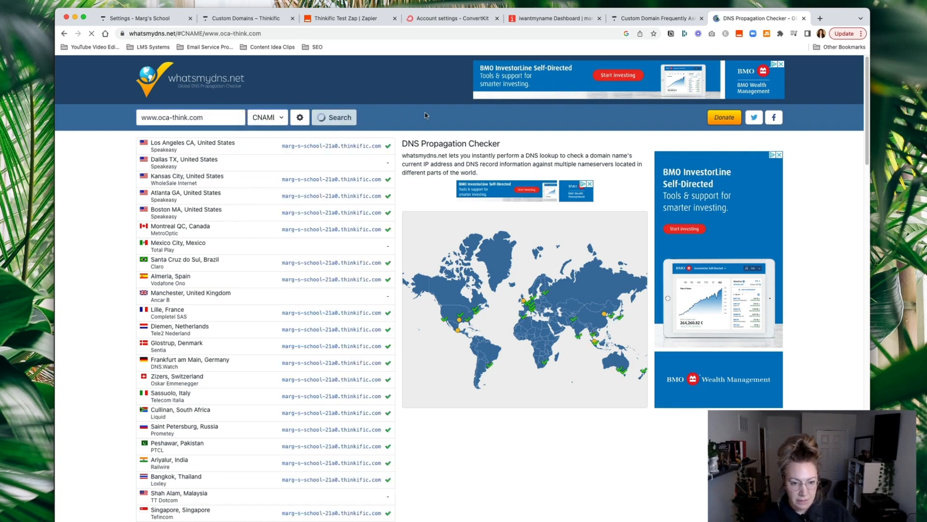
{"action": "left_click", "coordinate": [337, 117]}
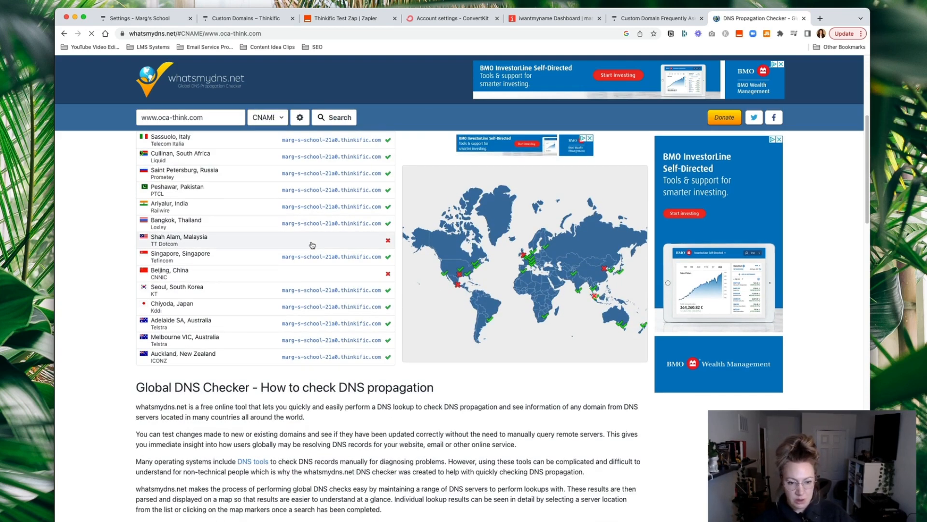
{"action": "scroll", "scroll_direction": "down", "scroll_amount": 3}
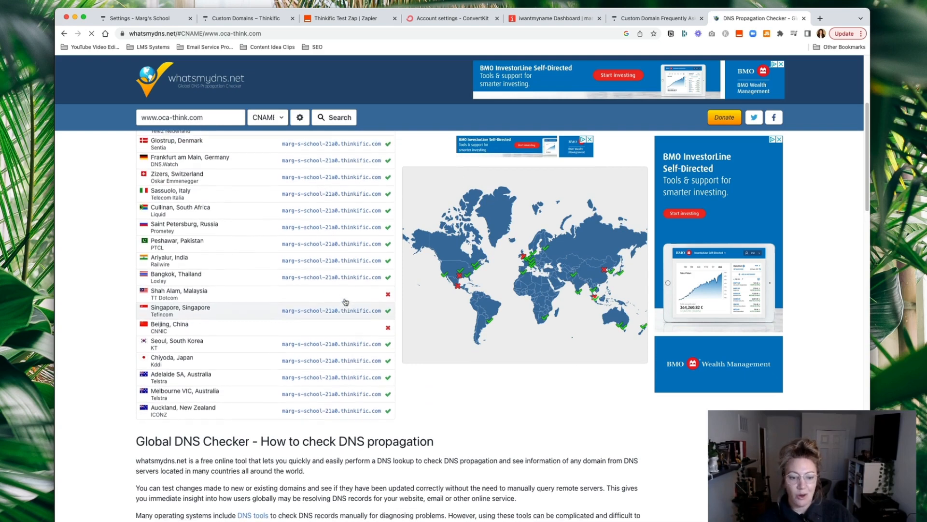
{"action": "scroll", "scroll_direction": "up", "scroll_amount": 3}
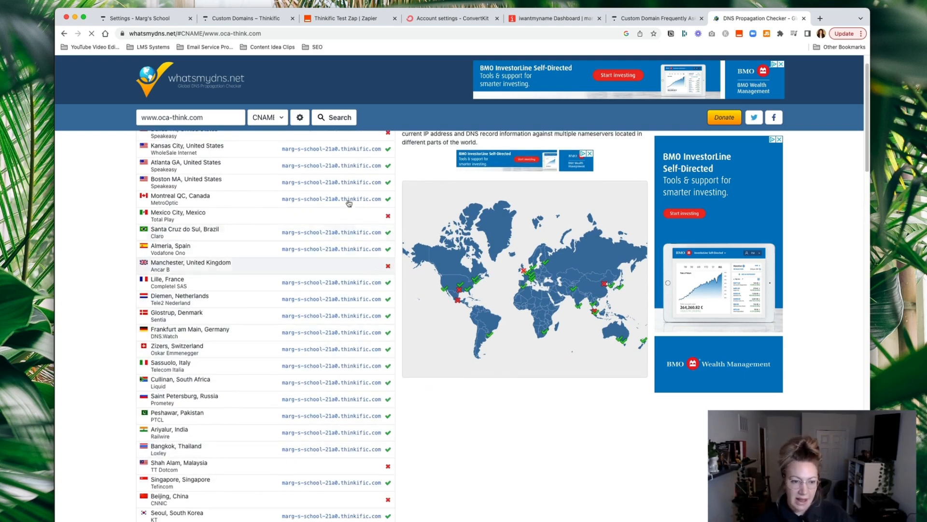
{"action": "triple_click", "coordinate": [189, 117]}
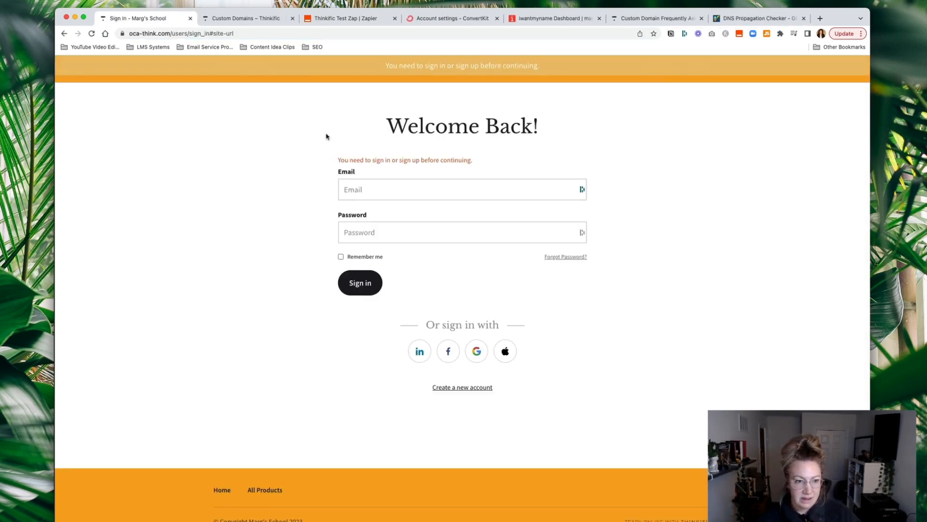
{"action": "mouse_move", "coordinate": [199, 136]}
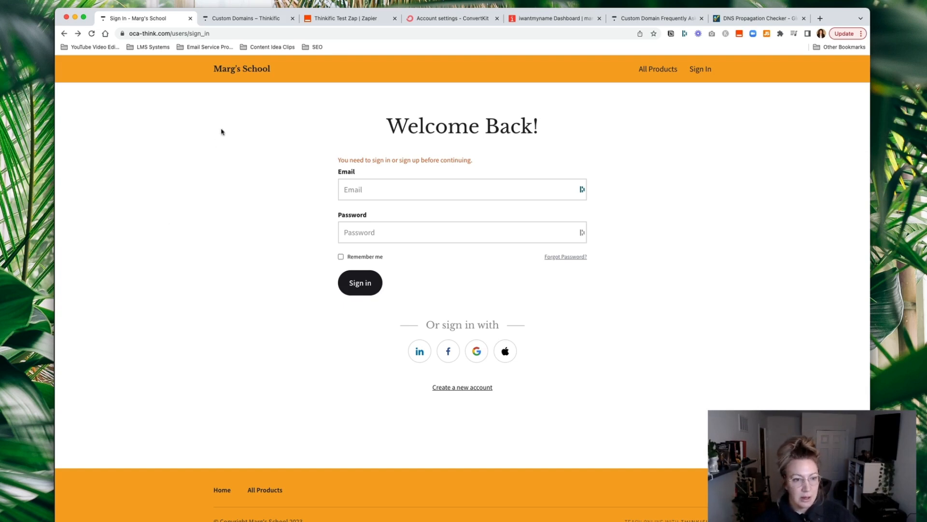
{"action": "left_click", "coordinate": [170, 33]}
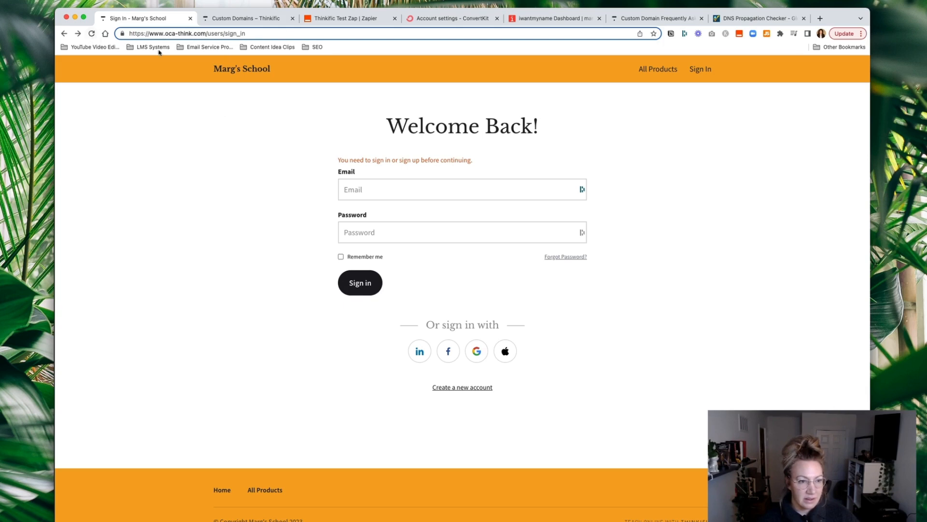
{"action": "left_click", "coordinate": [286, 33]}
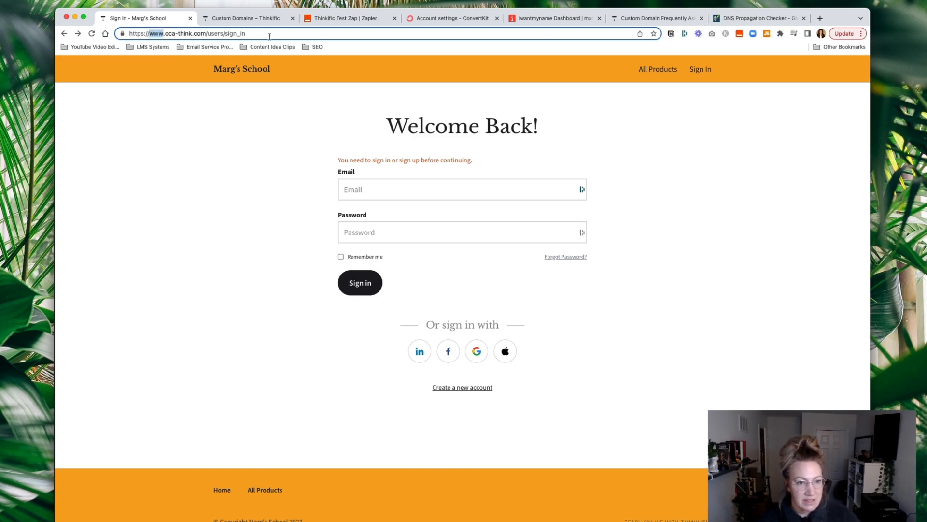
{"action": "mouse_move", "coordinate": [240, 83]}
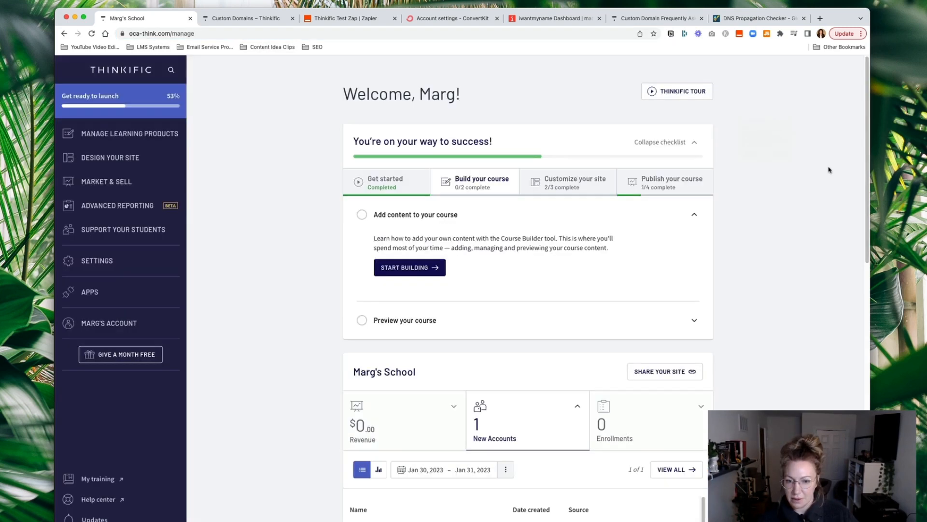
{"action": "mouse_move", "coordinate": [248, 76]}
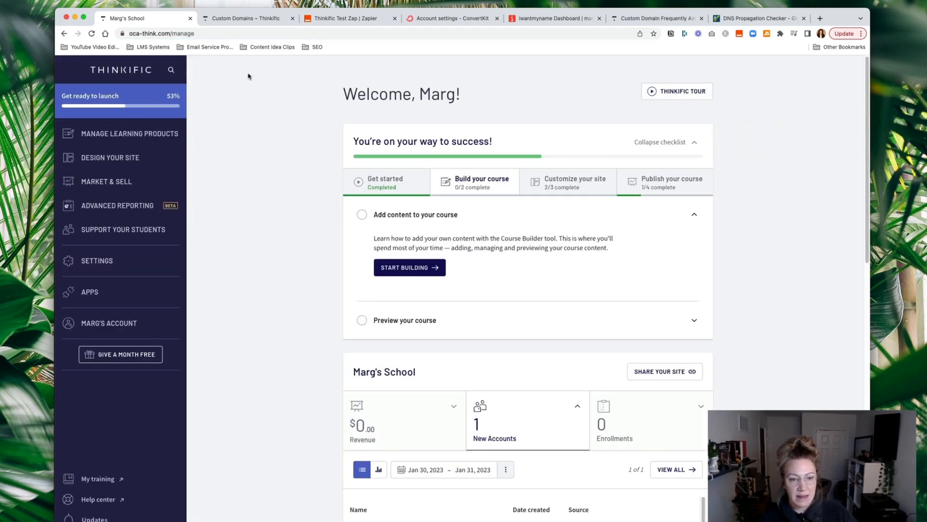
{"action": "left_click", "coordinate": [160, 34]}
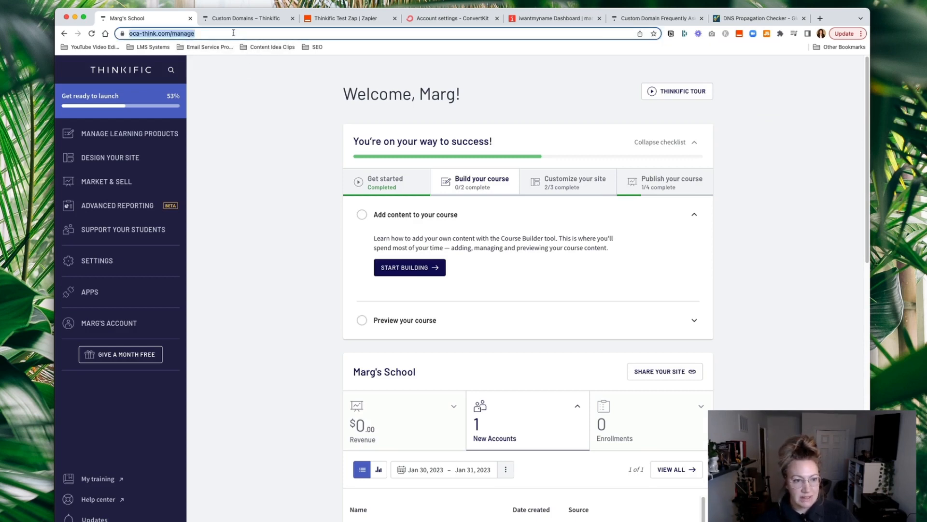
{"action": "mouse_move", "coordinate": [237, 132]}
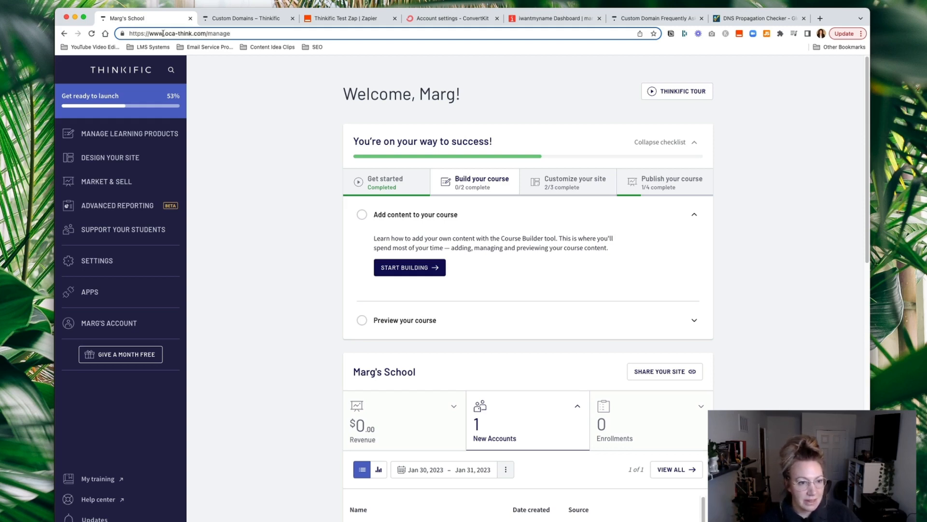
{"action": "double_click", "coordinate": [189, 33]}
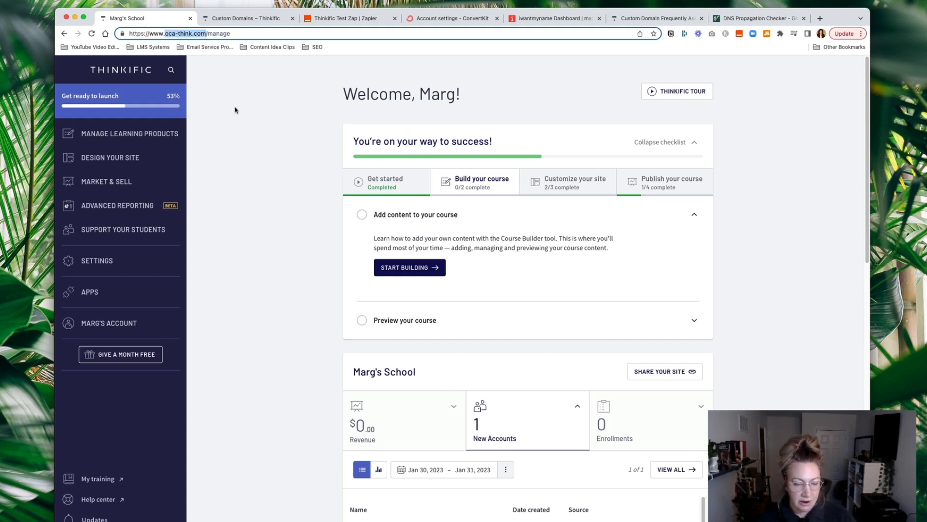
{"action": "left_click", "coordinate": [177, 34]}
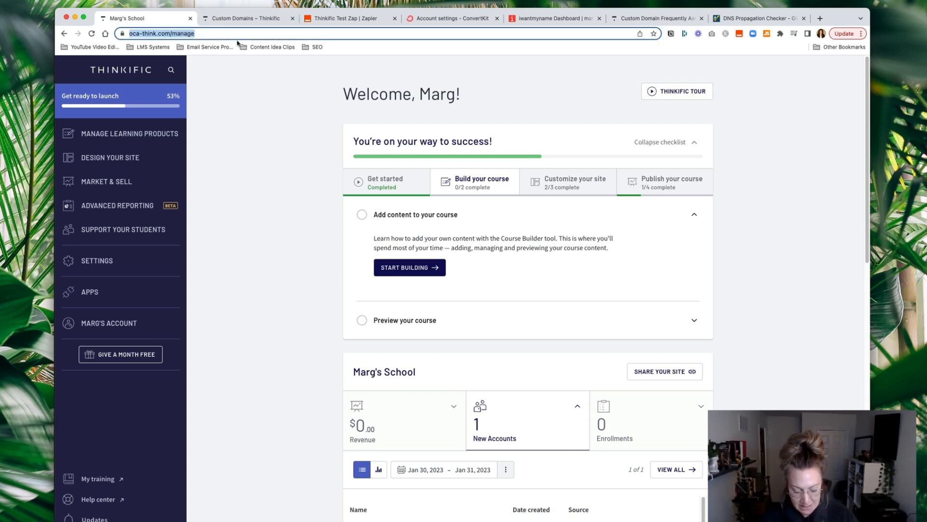
{"action": "left_click", "coordinate": [160, 33]}
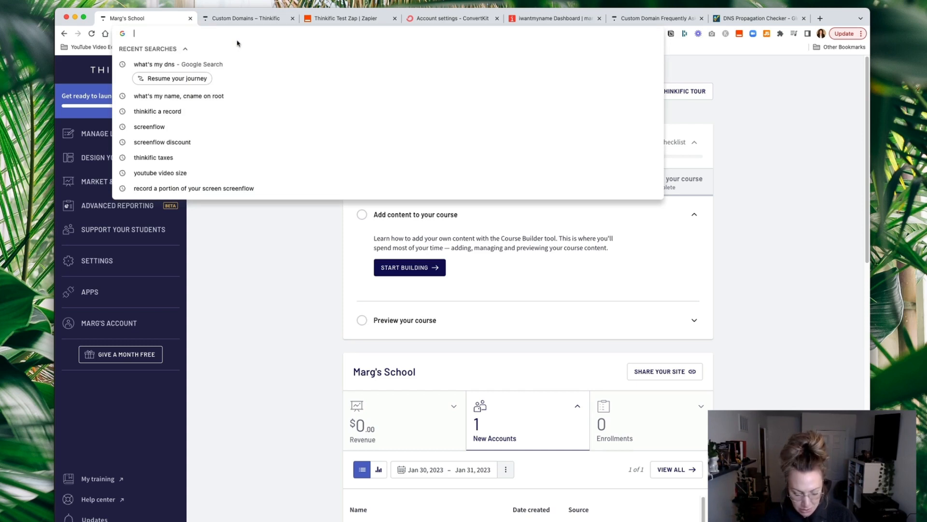
- Enter the bare oca-think.com address and check whether it loads
{"action": "type", "text": "oca-think.com"}
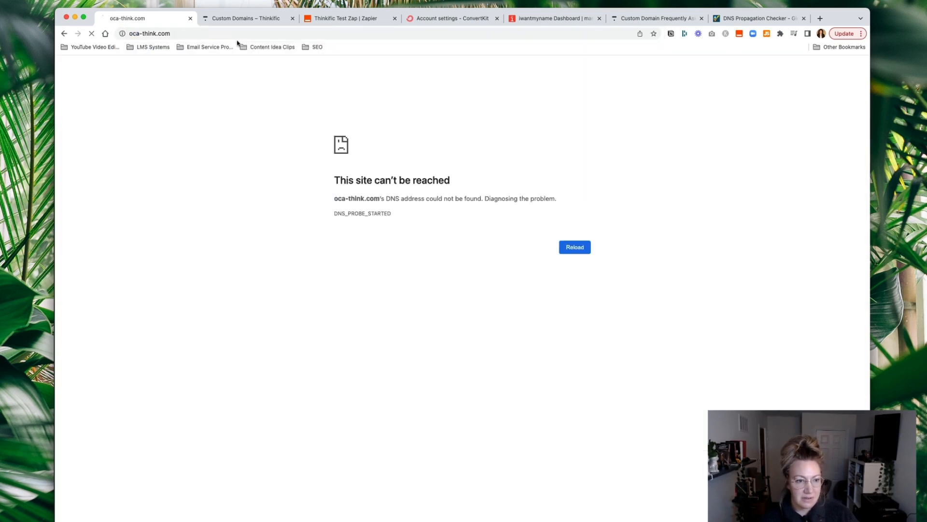
{"action": "left_click", "coordinate": [861, 33]}
{"action": "type", "text": "oca"}
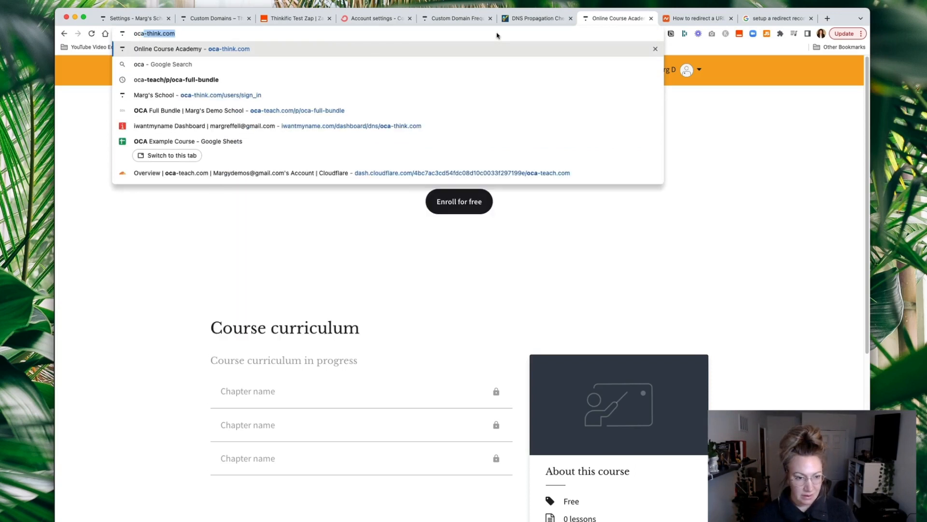
{"action": "mouse_move", "coordinate": [337, 58]}
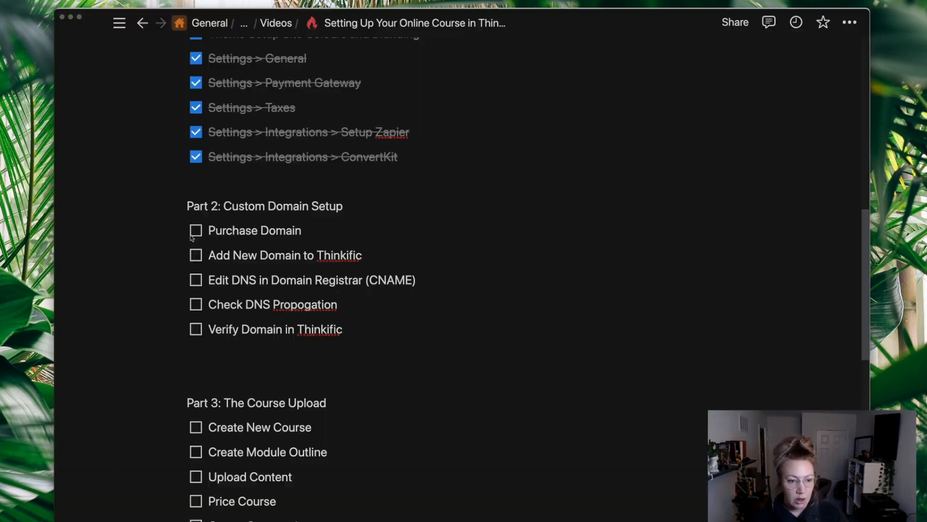
- Check the Purchase Domain and Add New Domain to Thinkific boxes under Part 2
{"action": "left_click", "coordinate": [196, 230]}
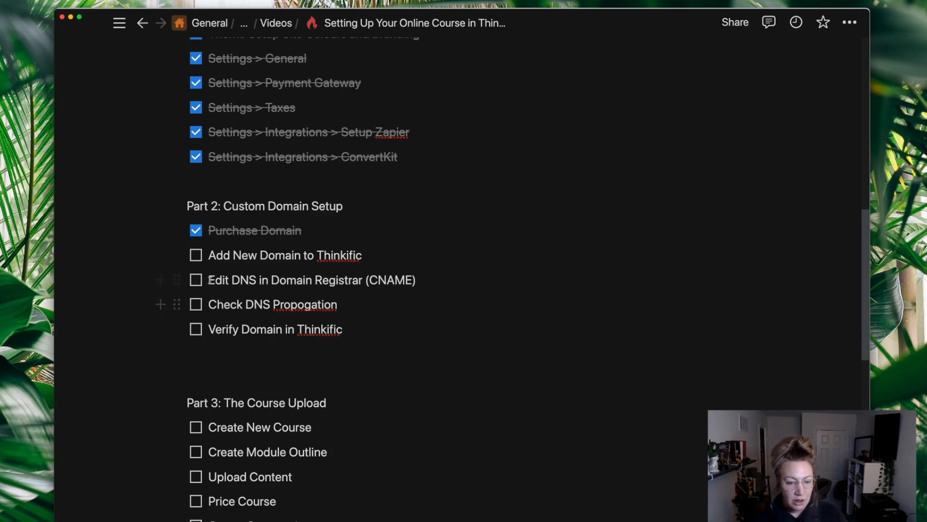
{"action": "left_click", "coordinate": [195, 255]}
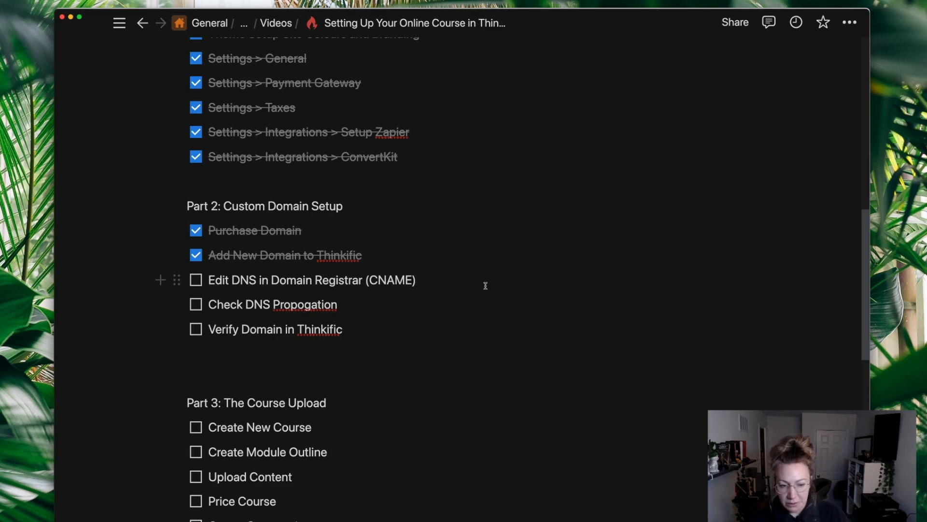
{"action": "mouse_move", "coordinate": [487, 284]}
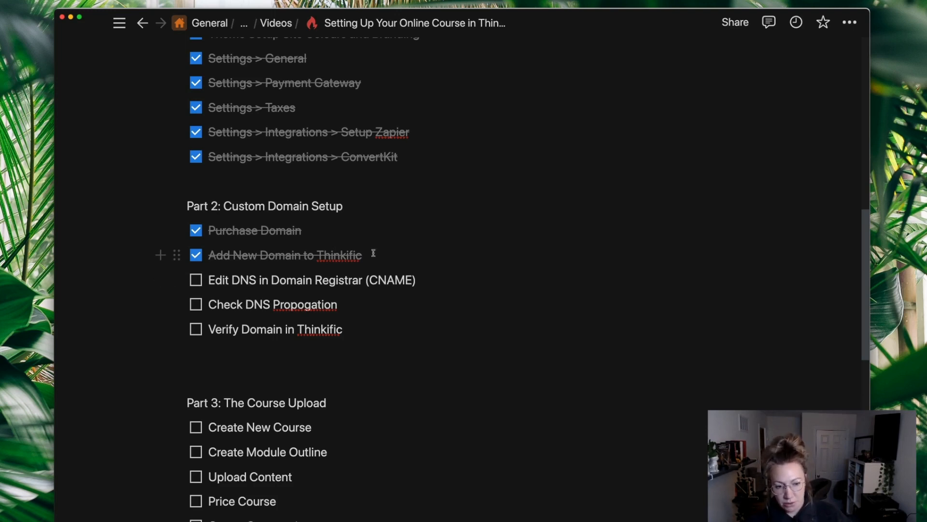
- Check Edit DNS (CNAME), Check DNS Propogation and Verify Domain, then scroll to Part 3
{"action": "left_click", "coordinate": [195, 280]}
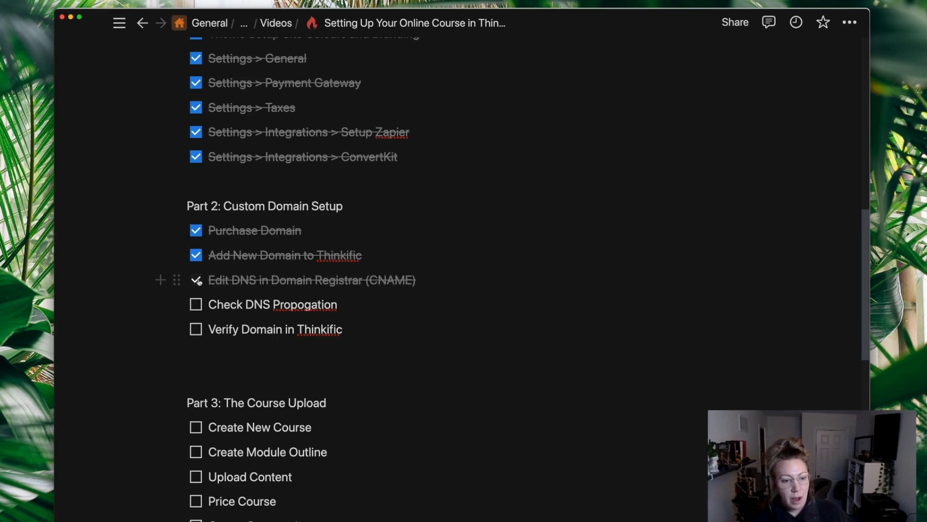
{"action": "left_click", "coordinate": [195, 280]}
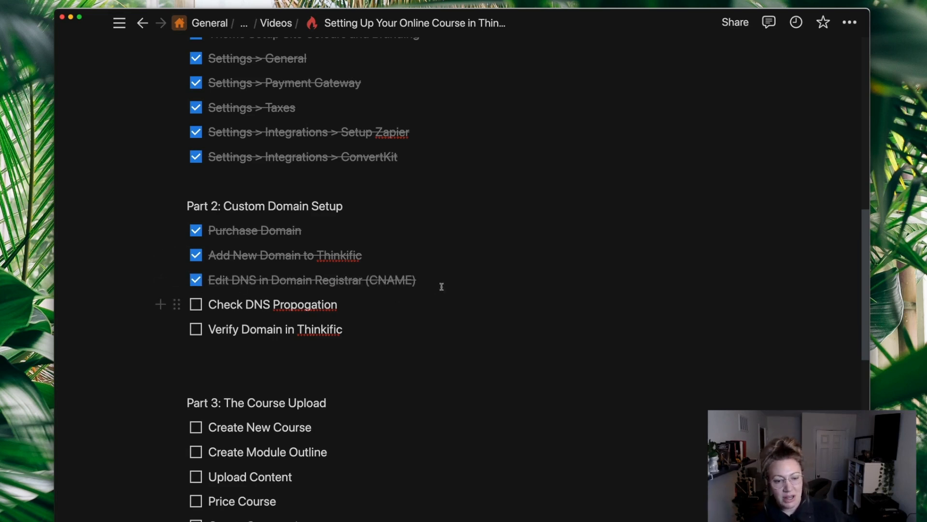
{"action": "left_click", "coordinate": [195, 279]}
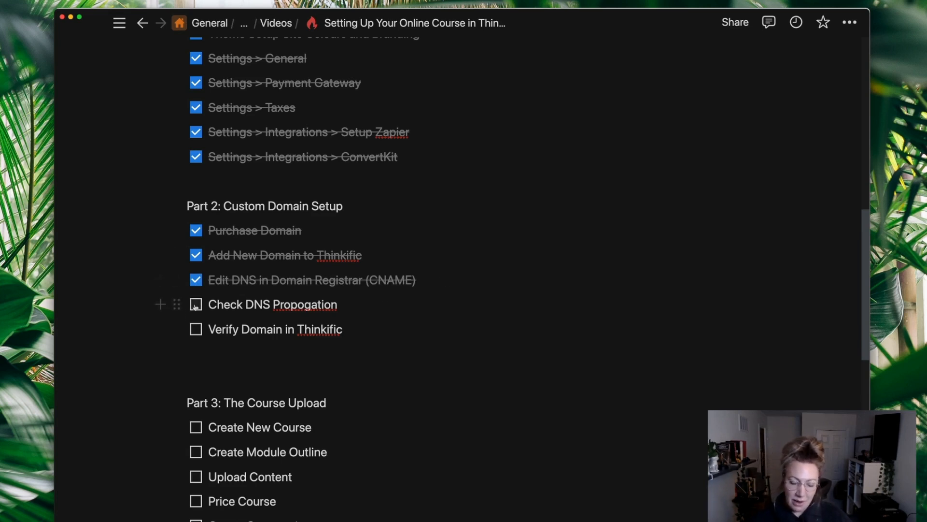
{"action": "left_click", "coordinate": [196, 303]}
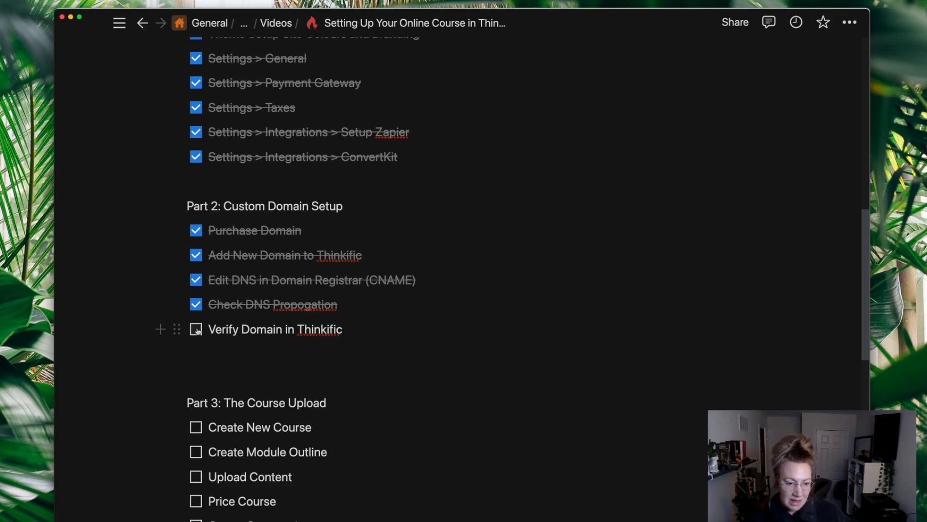
{"action": "left_click", "coordinate": [195, 329]}
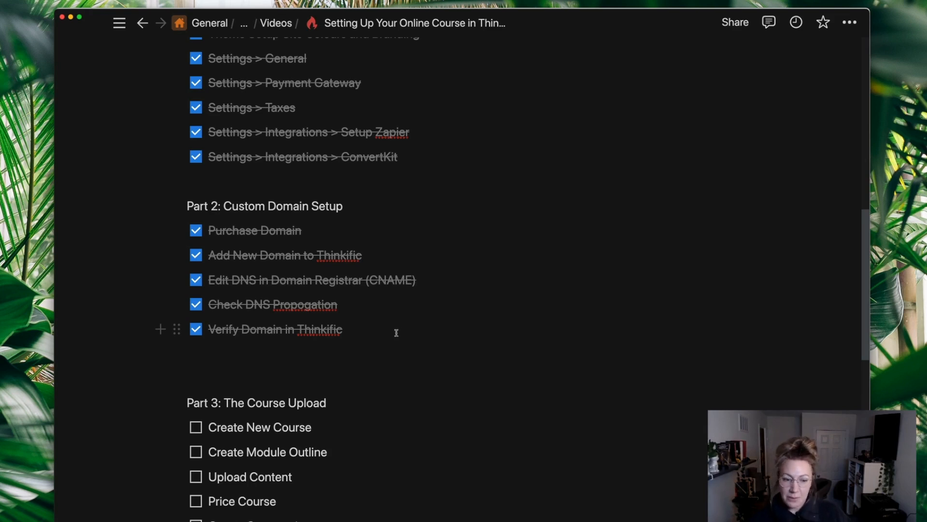
{"action": "scroll", "scroll_direction": "down", "scroll_amount": 3}
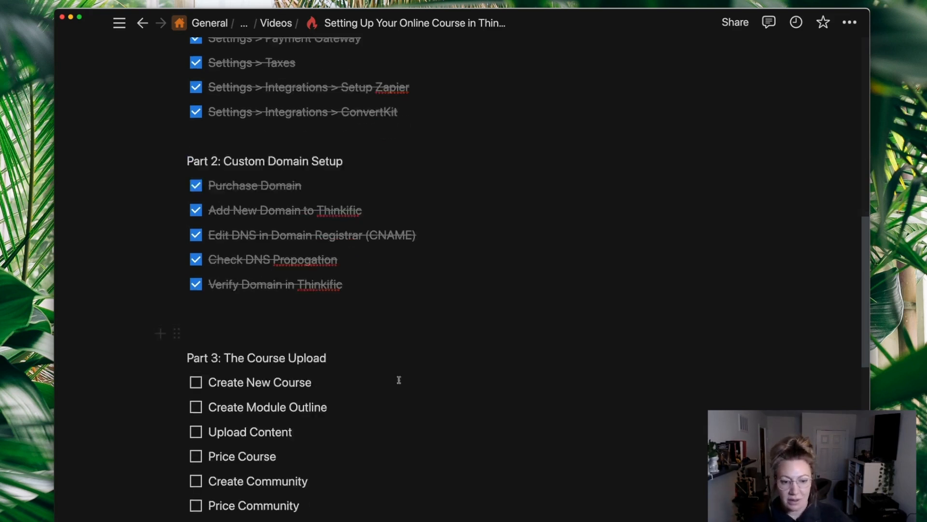
{"action": "scroll", "scroll_direction": "down", "scroll_amount": 3}
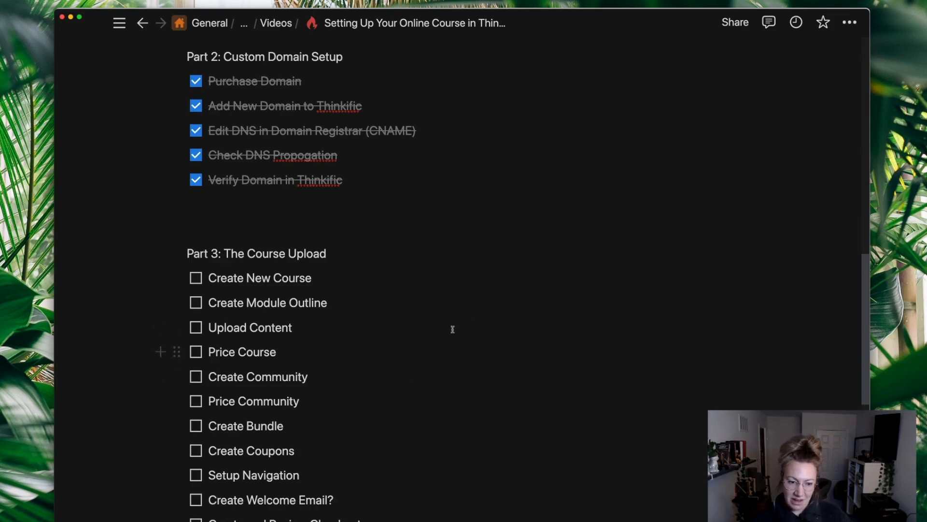